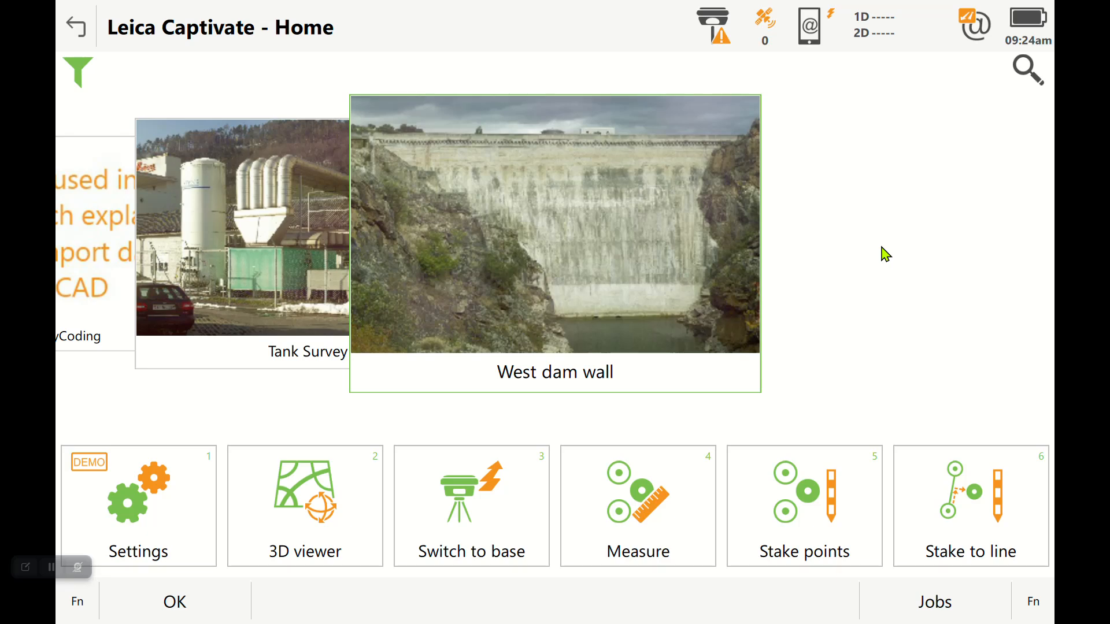
pyautogui.moveTo(574, 381)
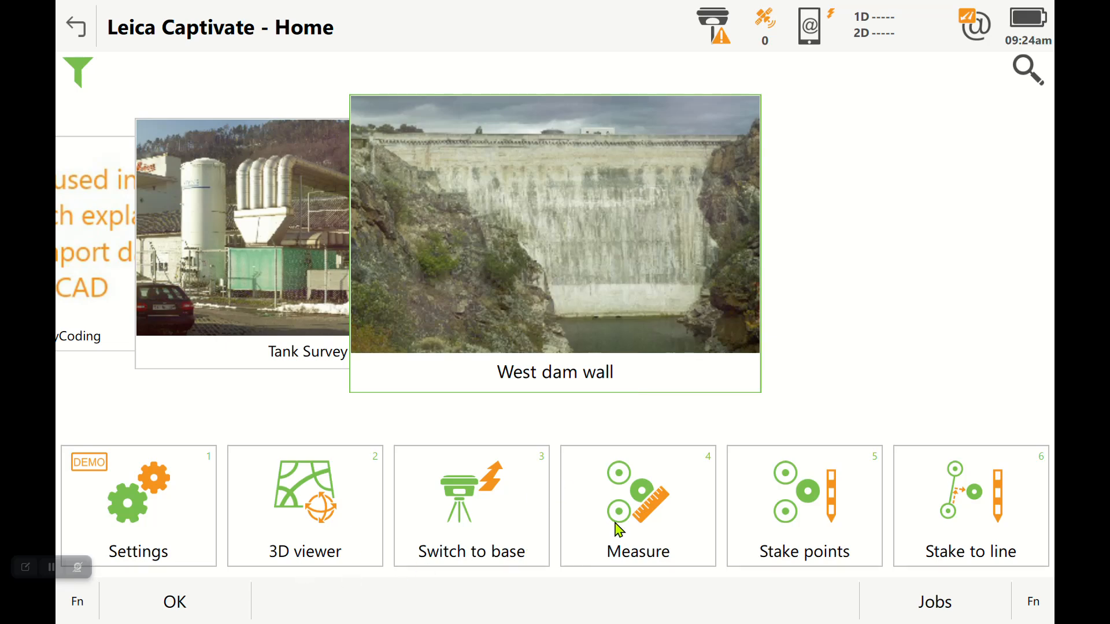
# Step: Briefly open West dam wall, then open Scans - road, check its codes, and return to Point ID
pyautogui.click(637, 505)
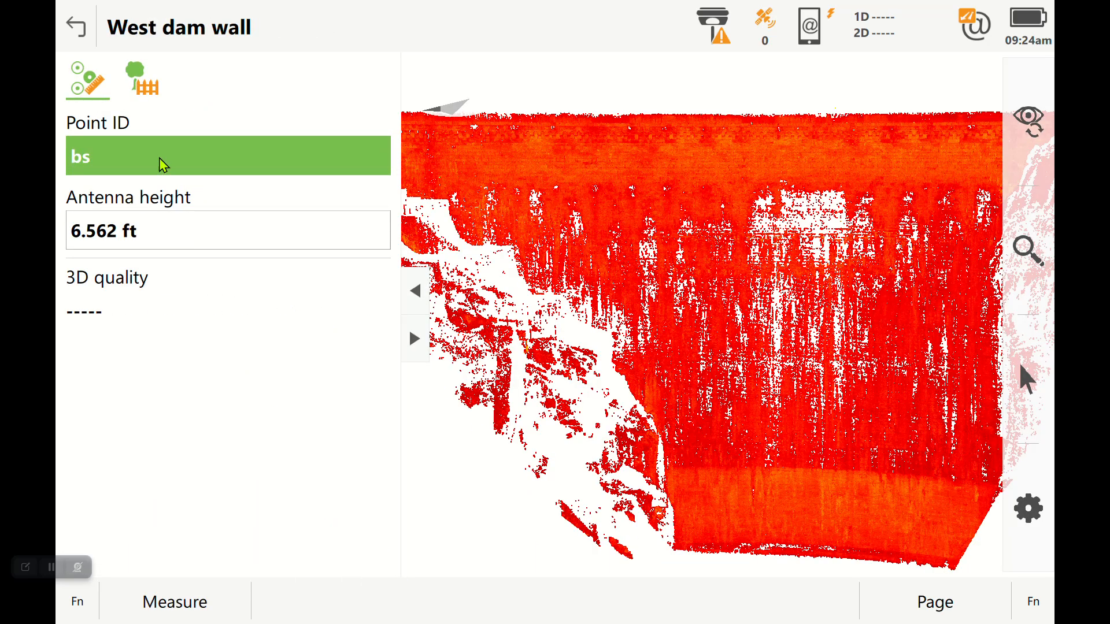
pyautogui.click(77, 27)
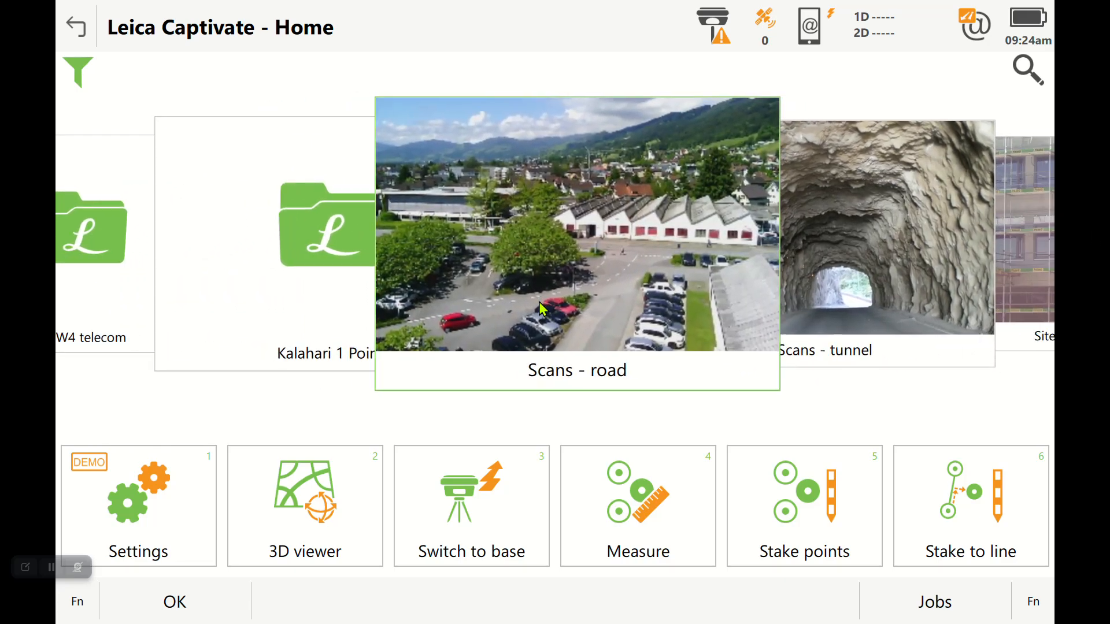
pyautogui.click(576, 246)
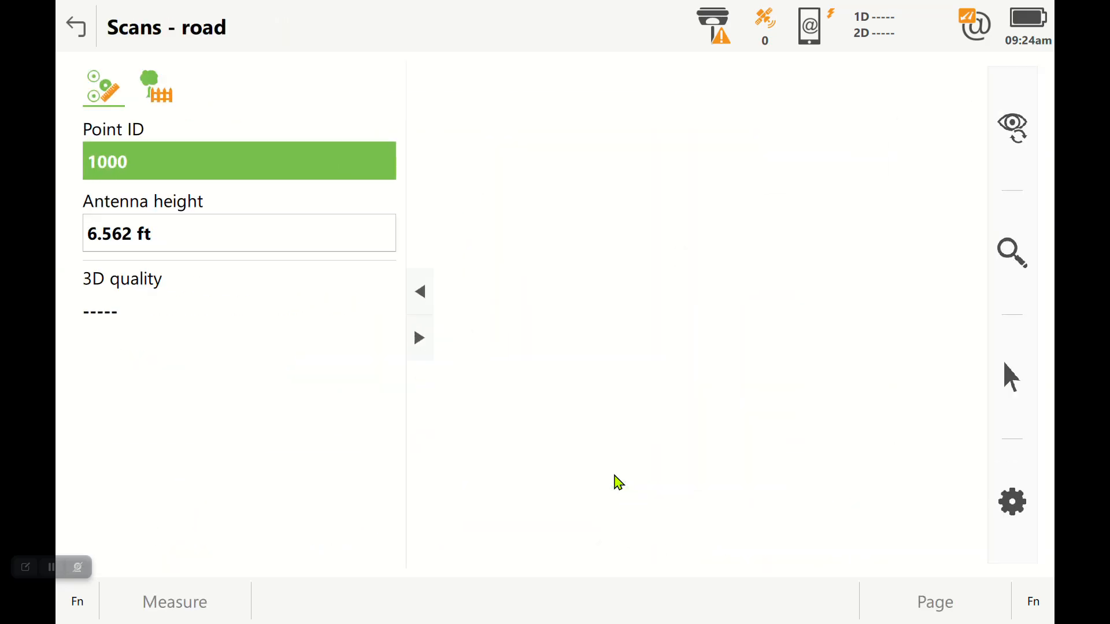
pyautogui.click(152, 84)
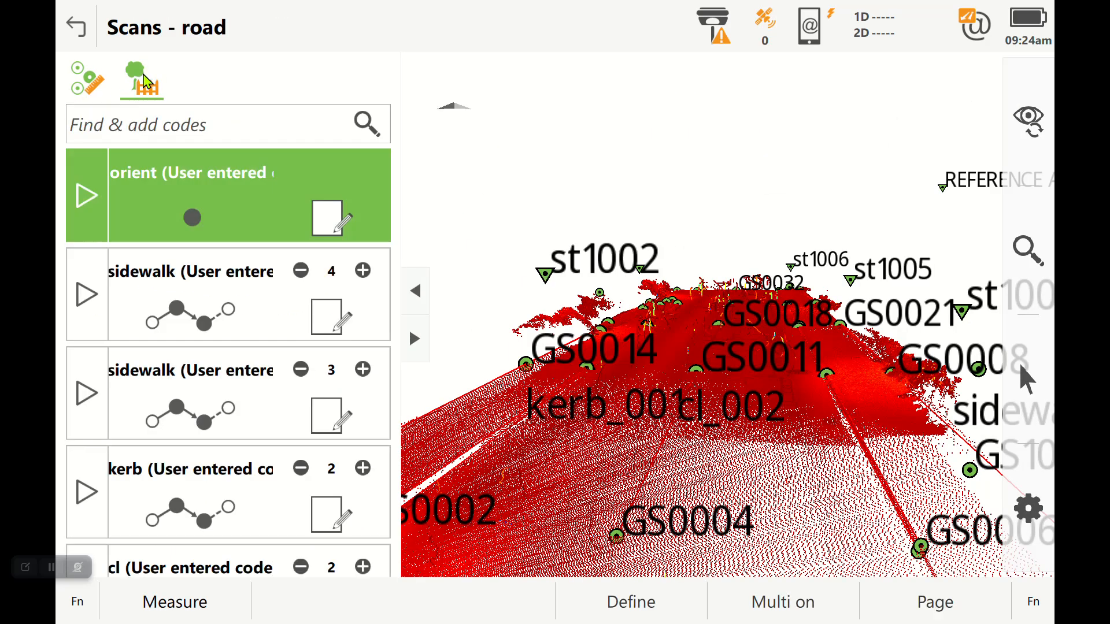
pyautogui.click(84, 81)
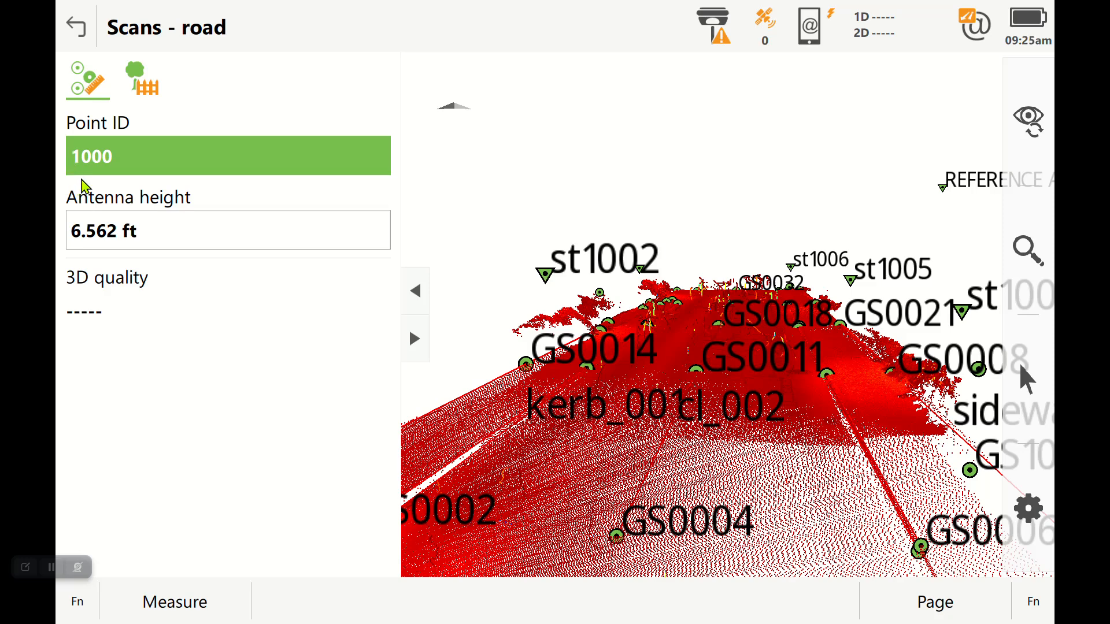
pyautogui.moveTo(79, 138)
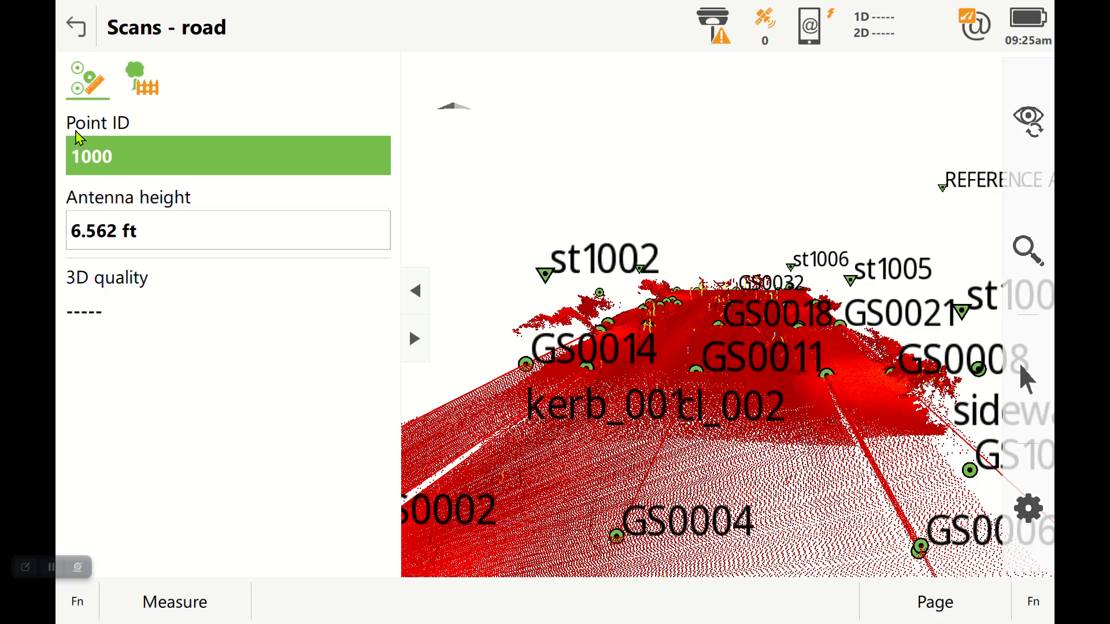
# Step: Go back from the Scans - road measuring screen to the Home screen
pyautogui.click(78, 26)
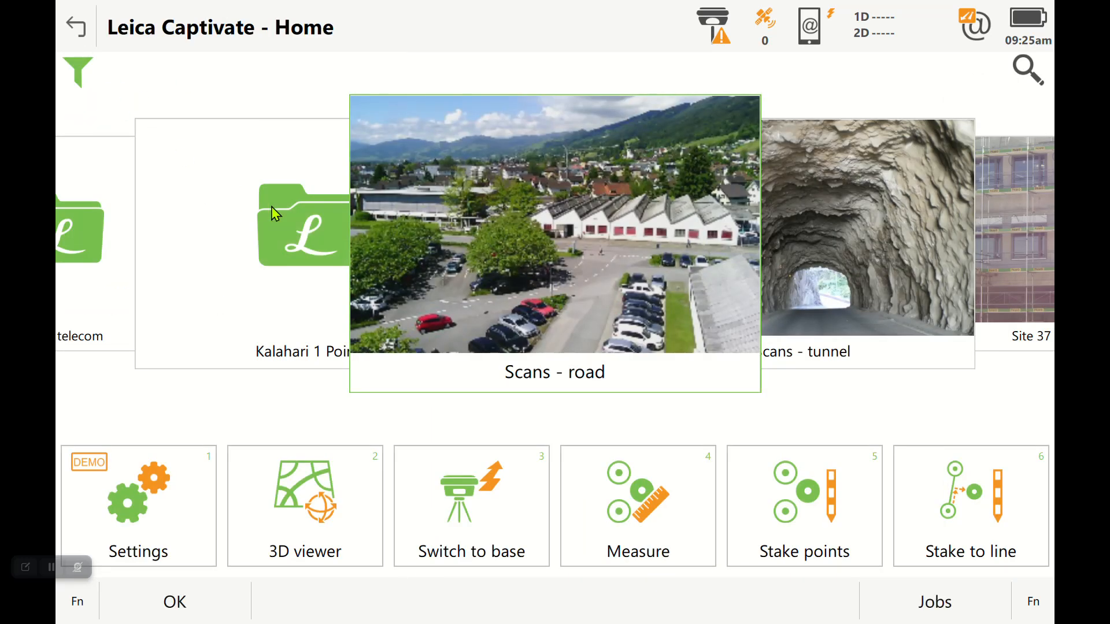
pyautogui.moveTo(658, 261)
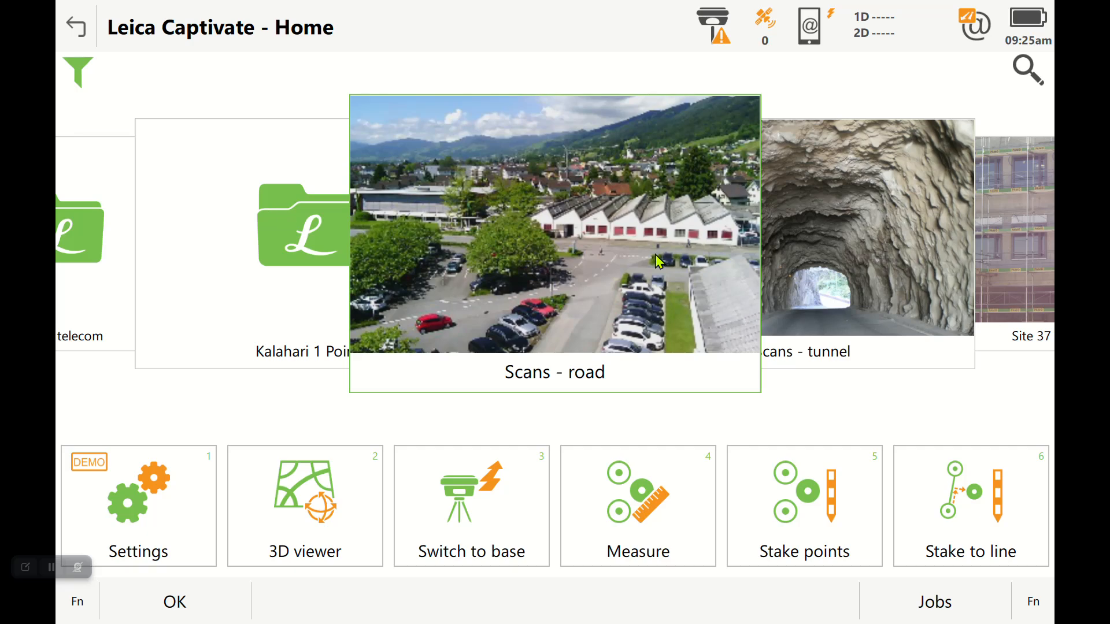
pyautogui.moveTo(613, 248)
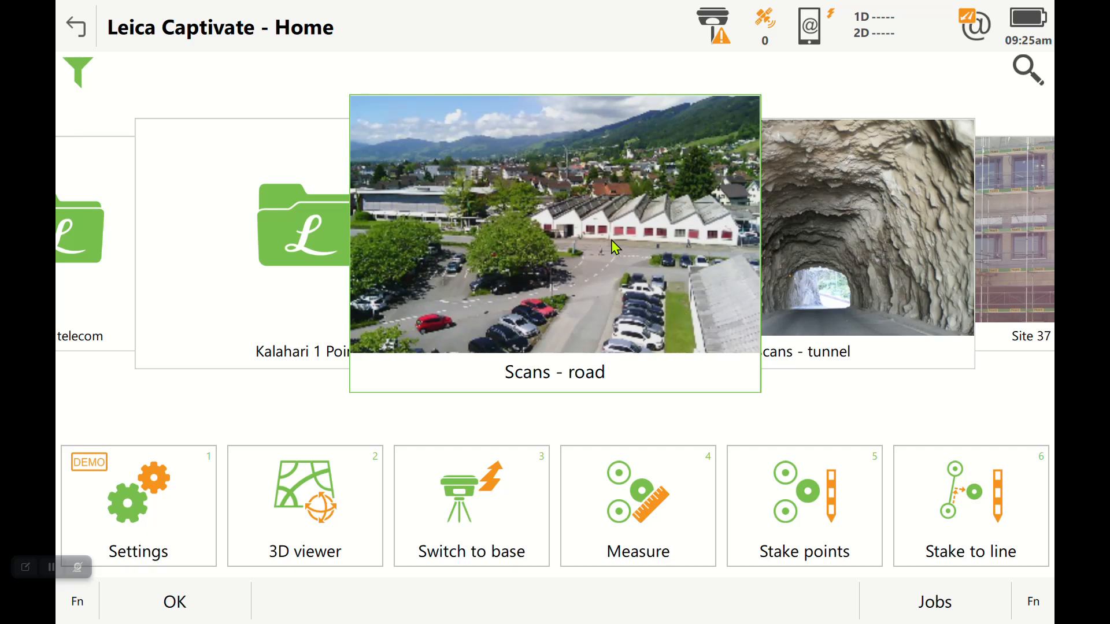
pyautogui.moveTo(619, 309)
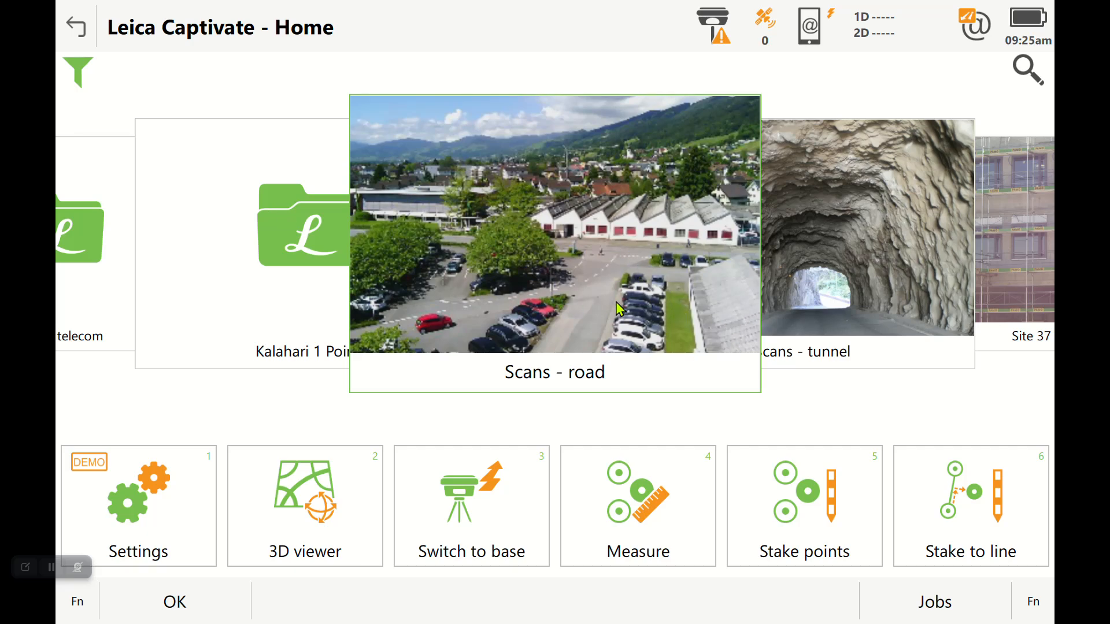
pyautogui.moveTo(1026, 22)
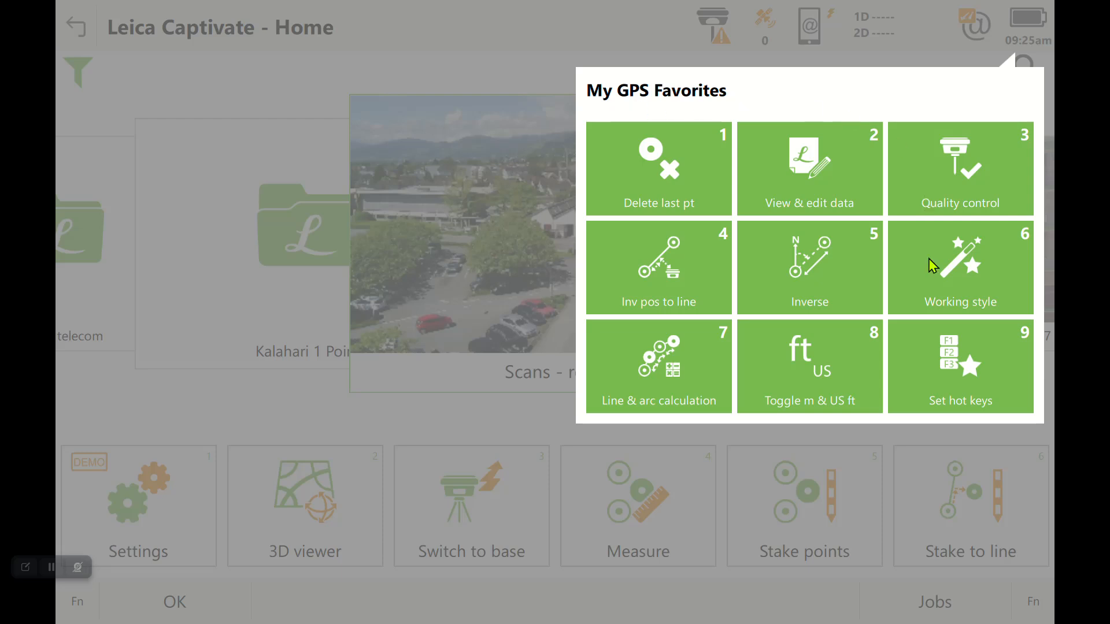
pyautogui.moveTo(724, 247)
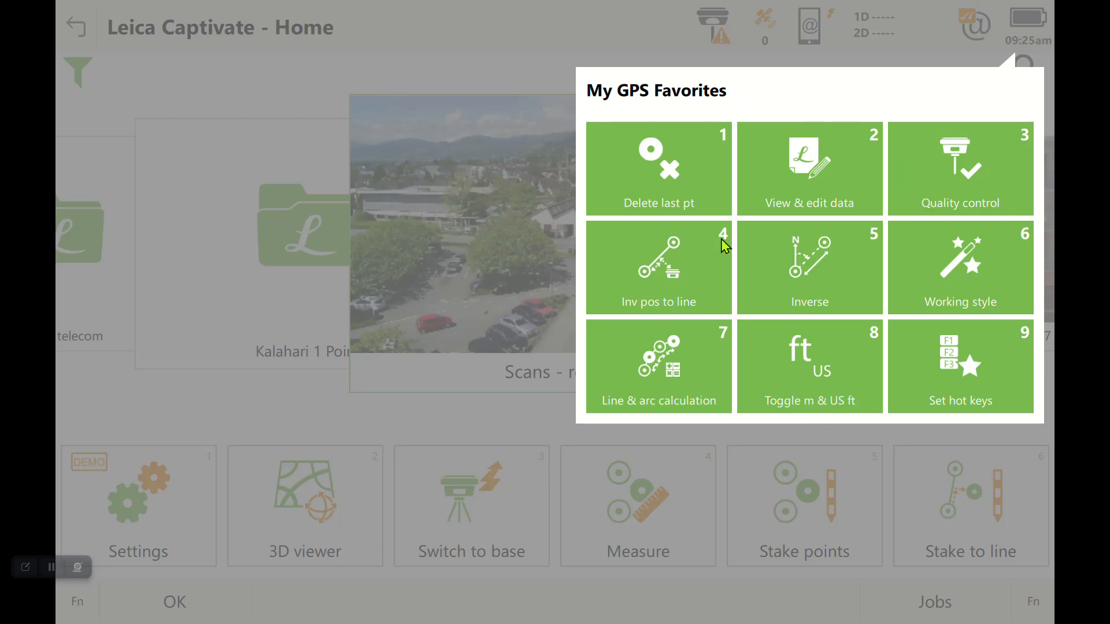
pyautogui.moveTo(950, 414)
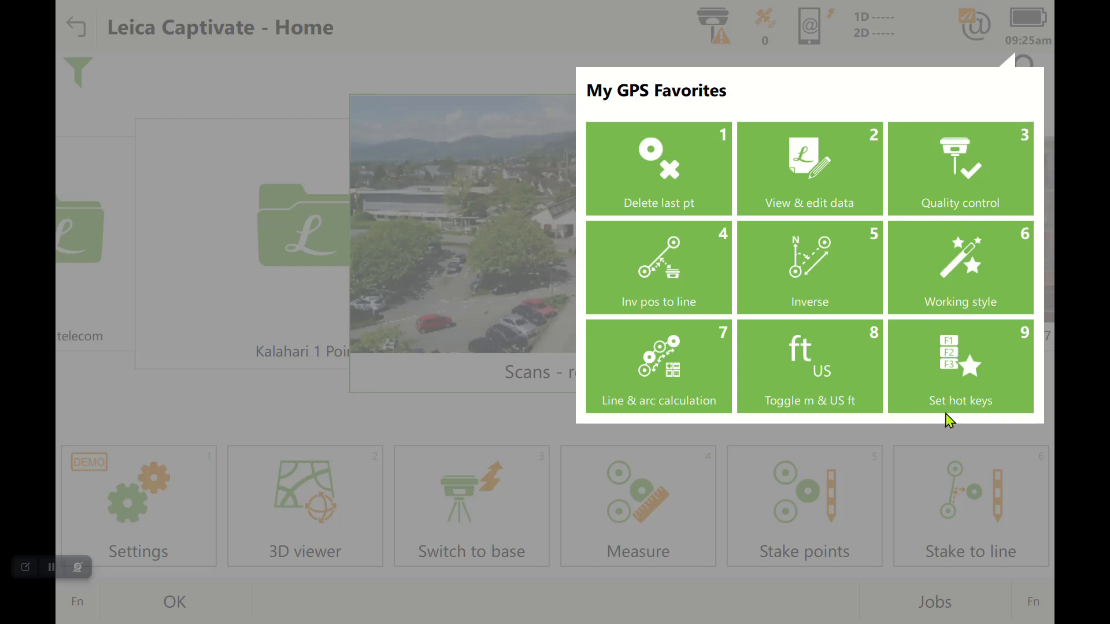
pyautogui.moveTo(706, 167)
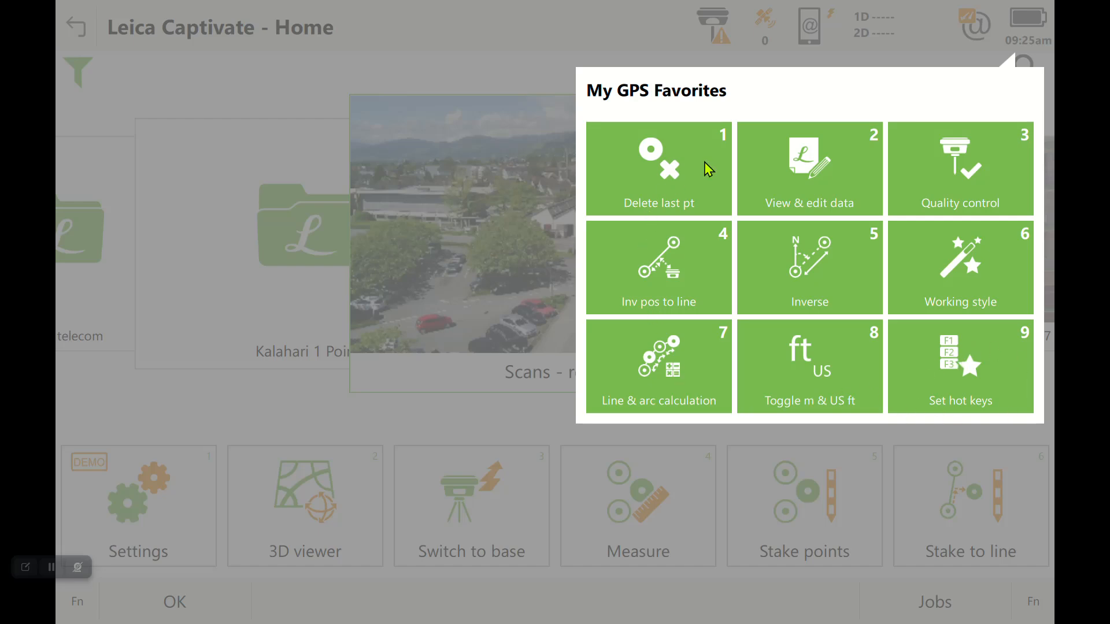
pyautogui.moveTo(959, 370)
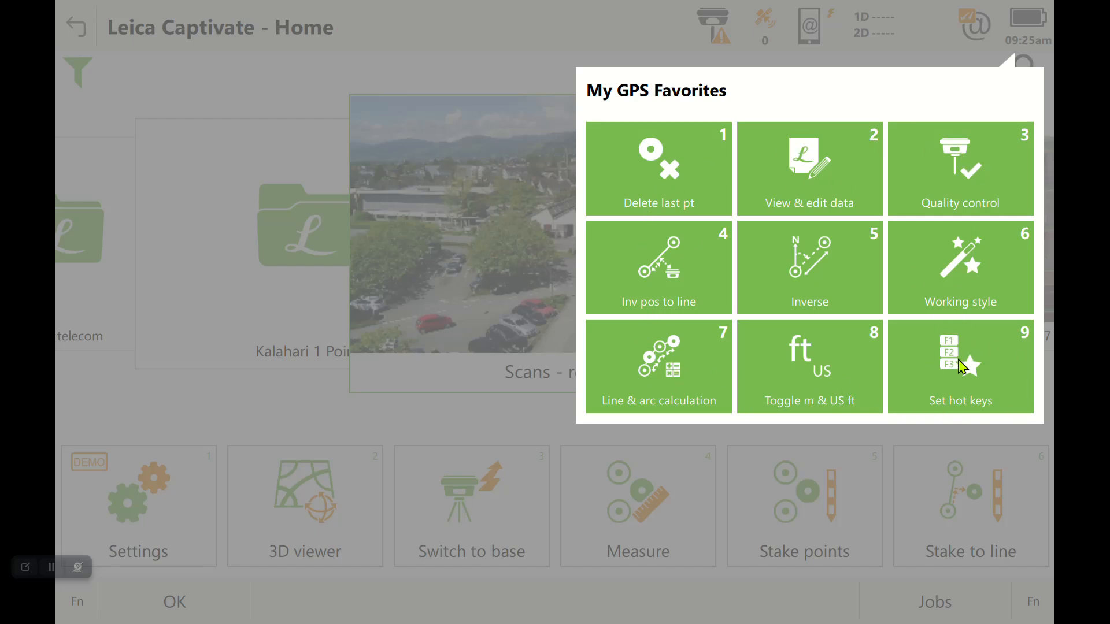
# Step: Open the Hot Keys & Favorites setup and show the nine GS favorites assignments
pyautogui.click(960, 365)
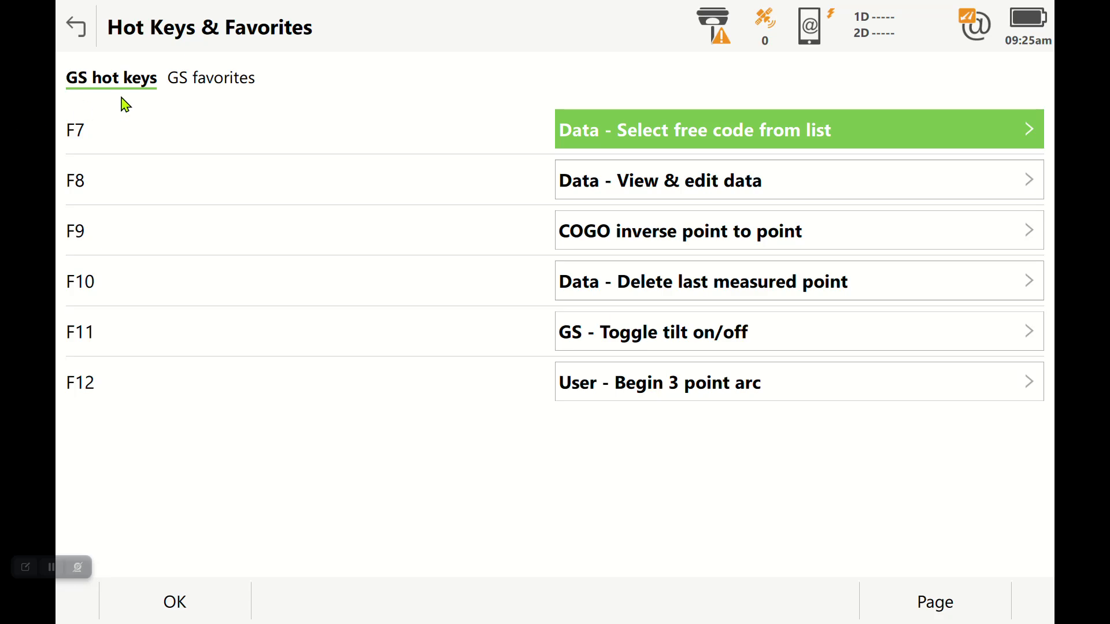
pyautogui.moveTo(333, 93)
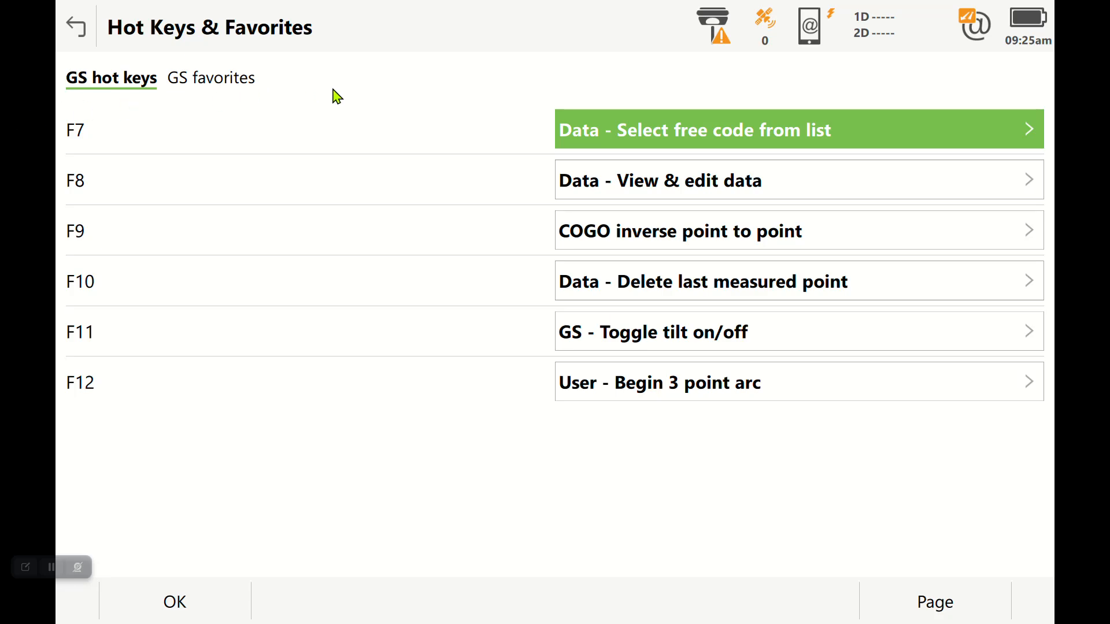
pyautogui.moveTo(44, 88)
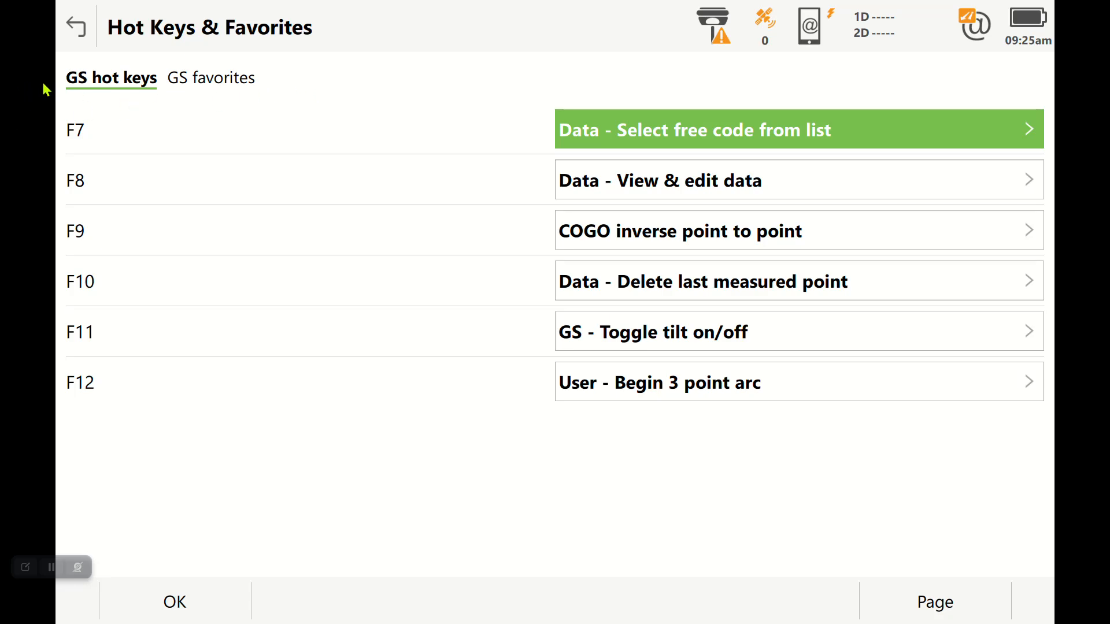
pyautogui.moveTo(64, 92)
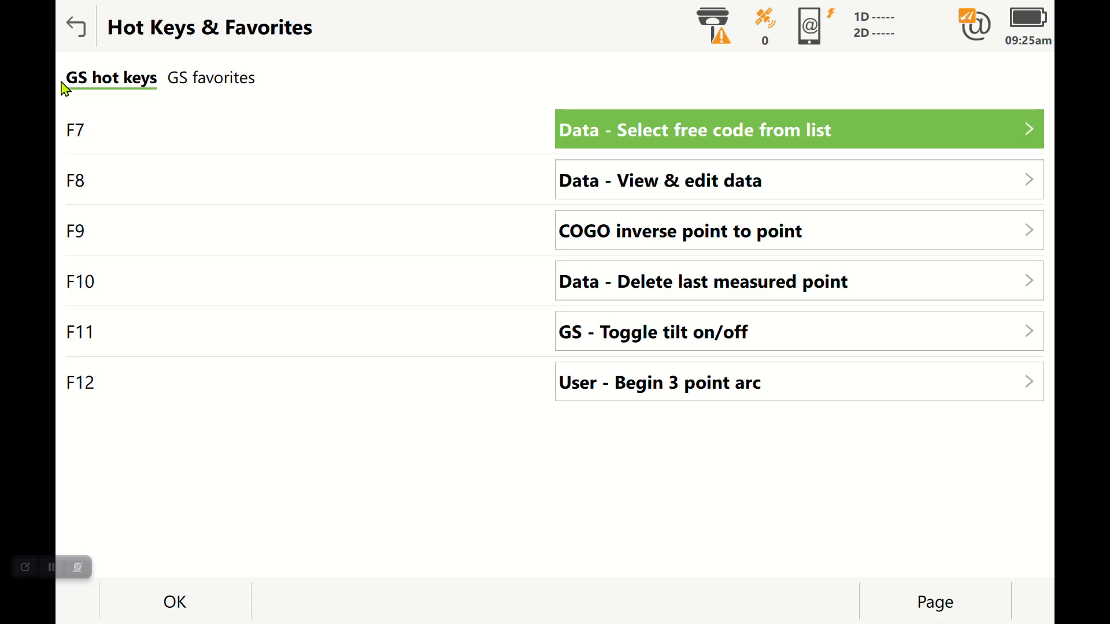
pyautogui.moveTo(194, 99)
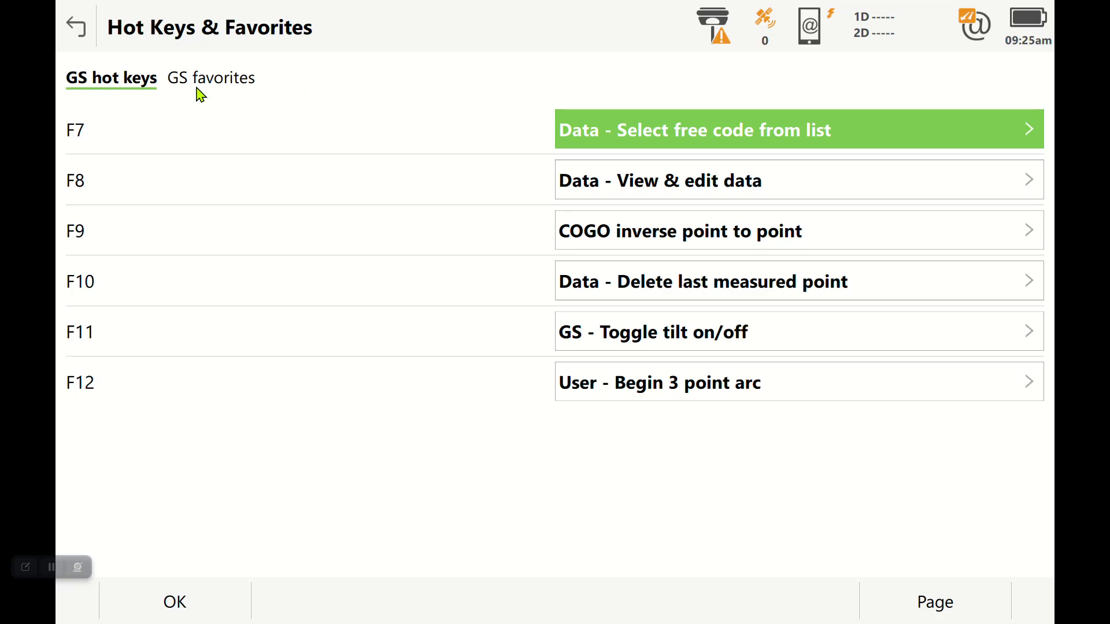
pyautogui.click(209, 77)
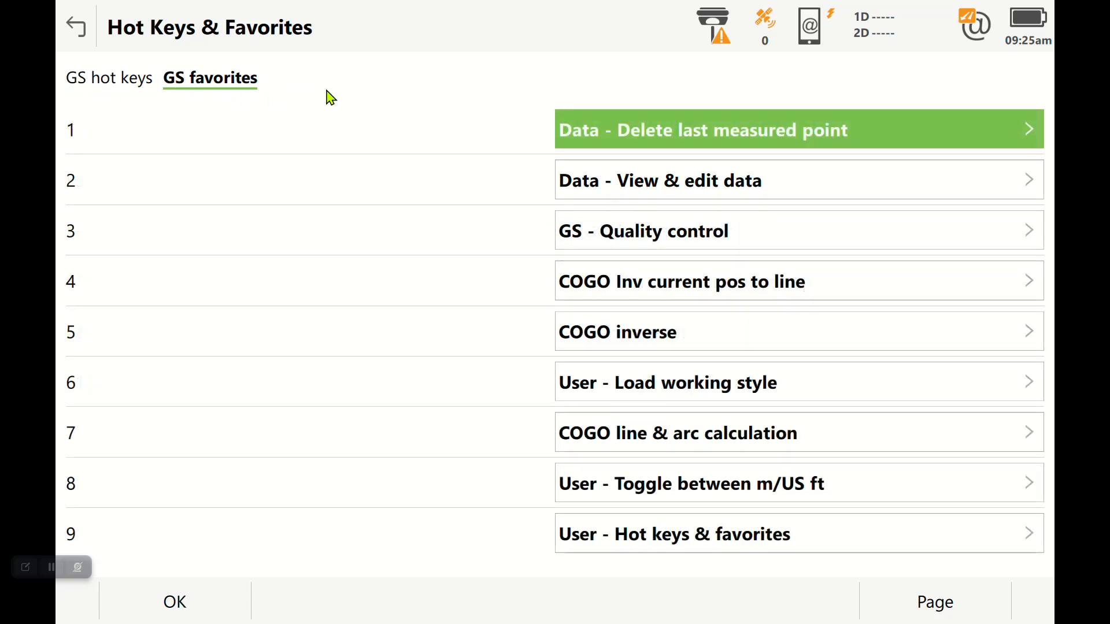
pyautogui.moveTo(406, 199)
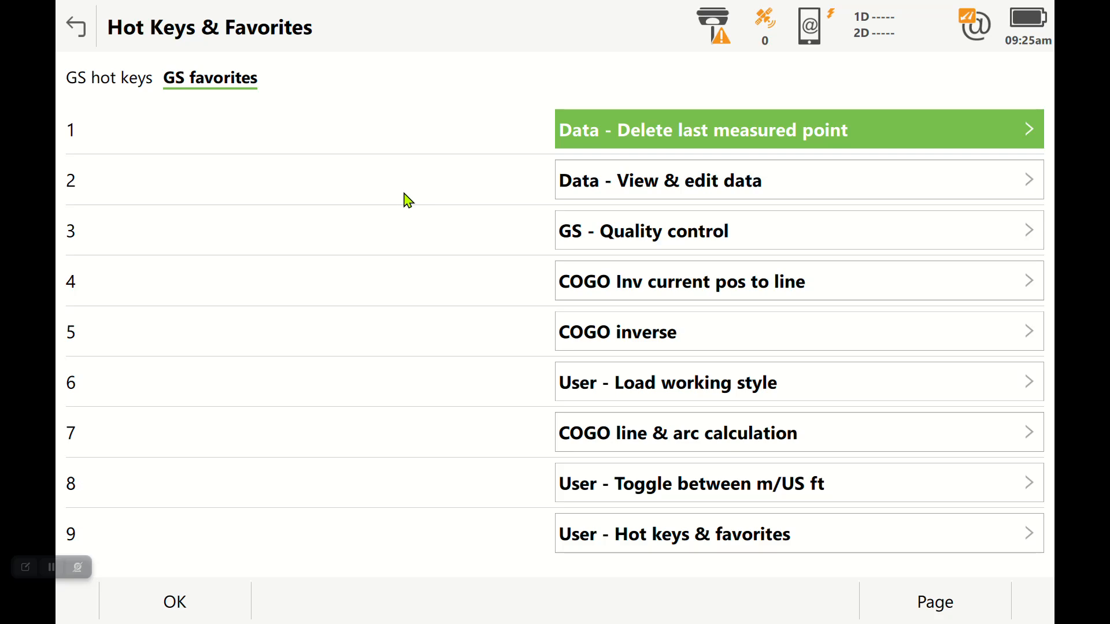
pyautogui.moveTo(662, 236)
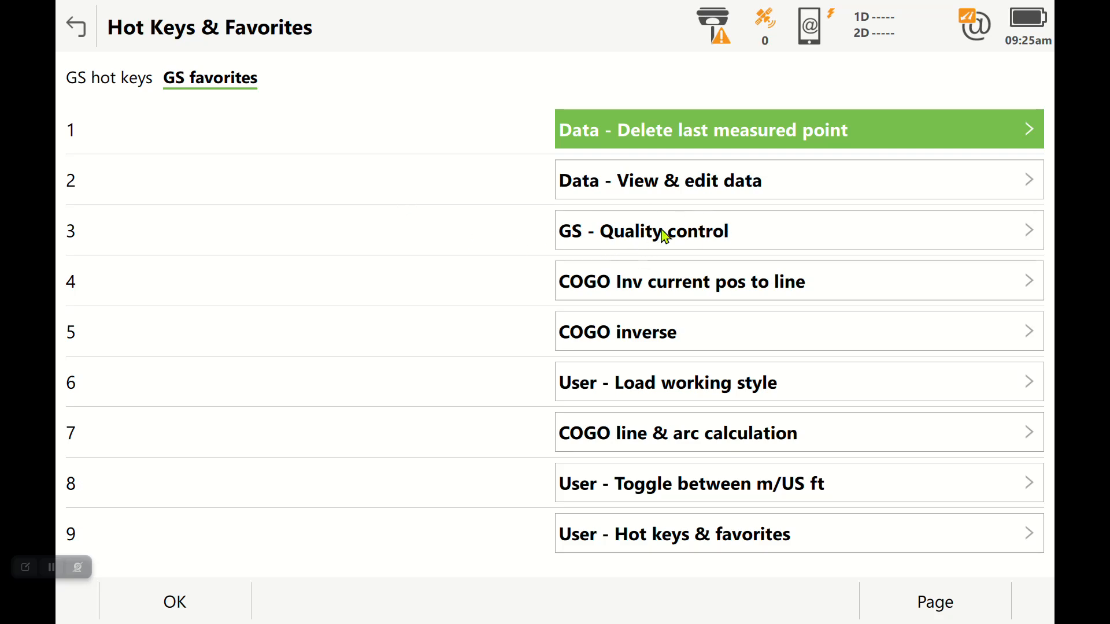
pyautogui.moveTo(659, 241)
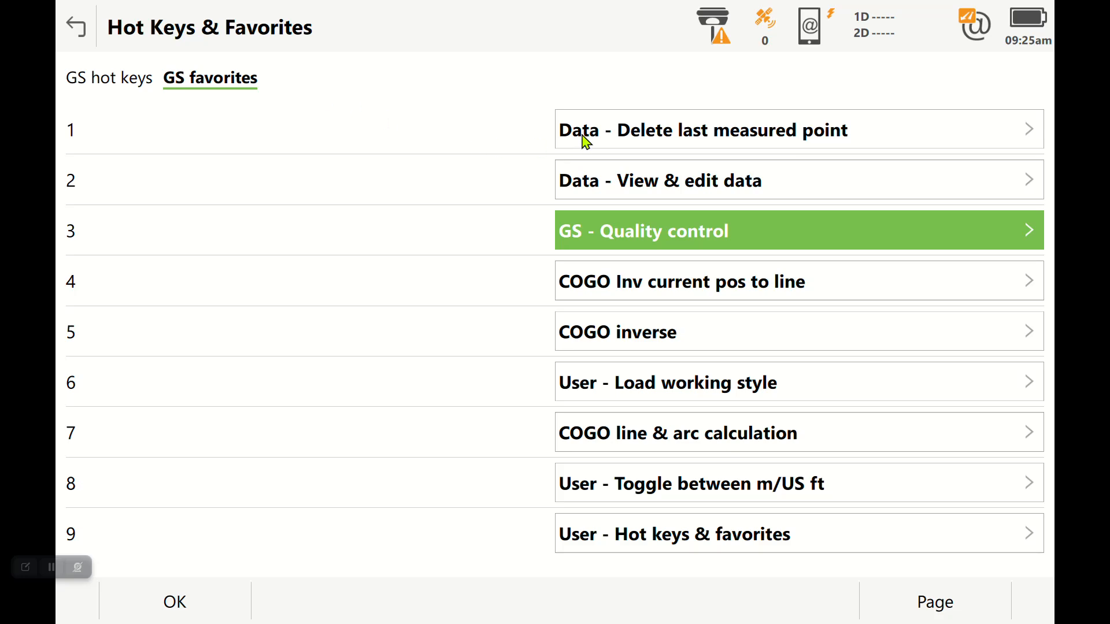
pyautogui.moveTo(816, 124)
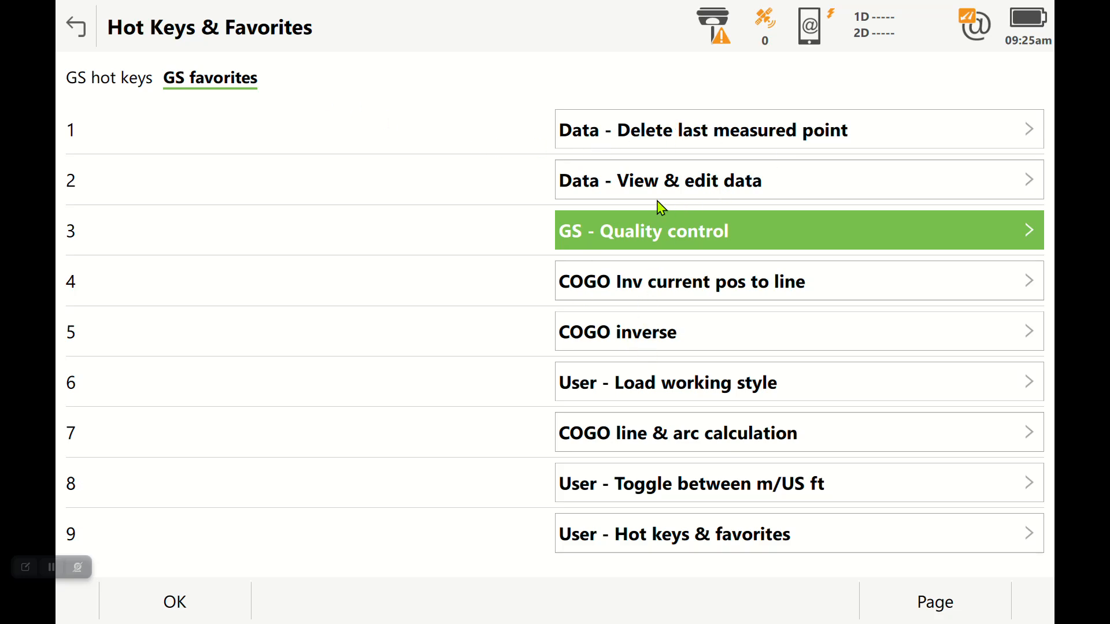
pyautogui.moveTo(614, 247)
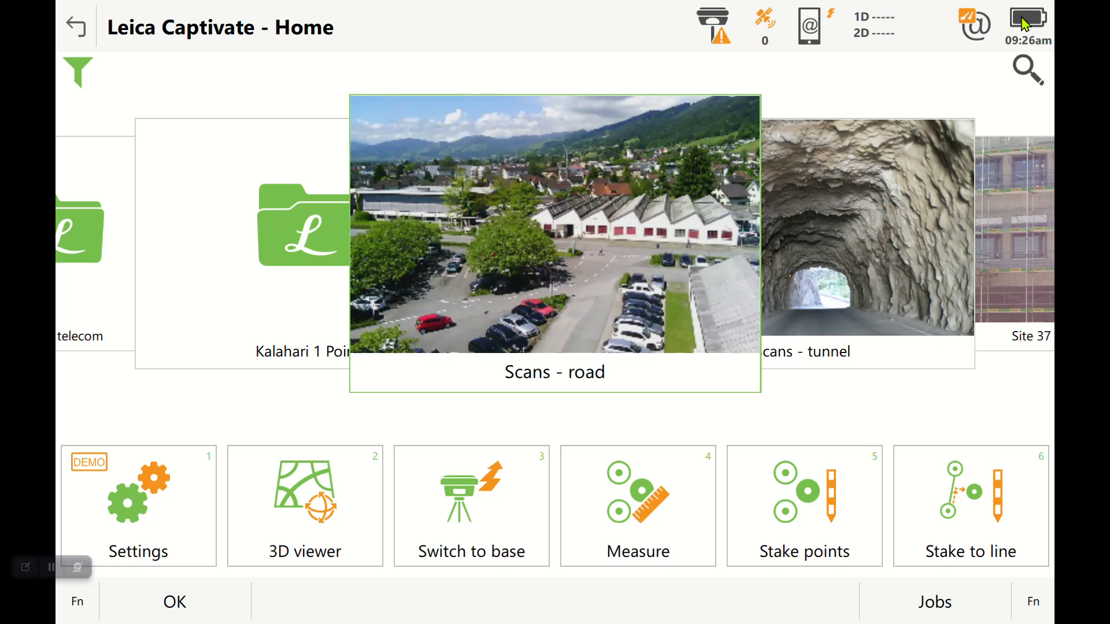
# Step: Choose Quality control from the My GPS Favorites panel in the status bar
pyautogui.click(974, 24)
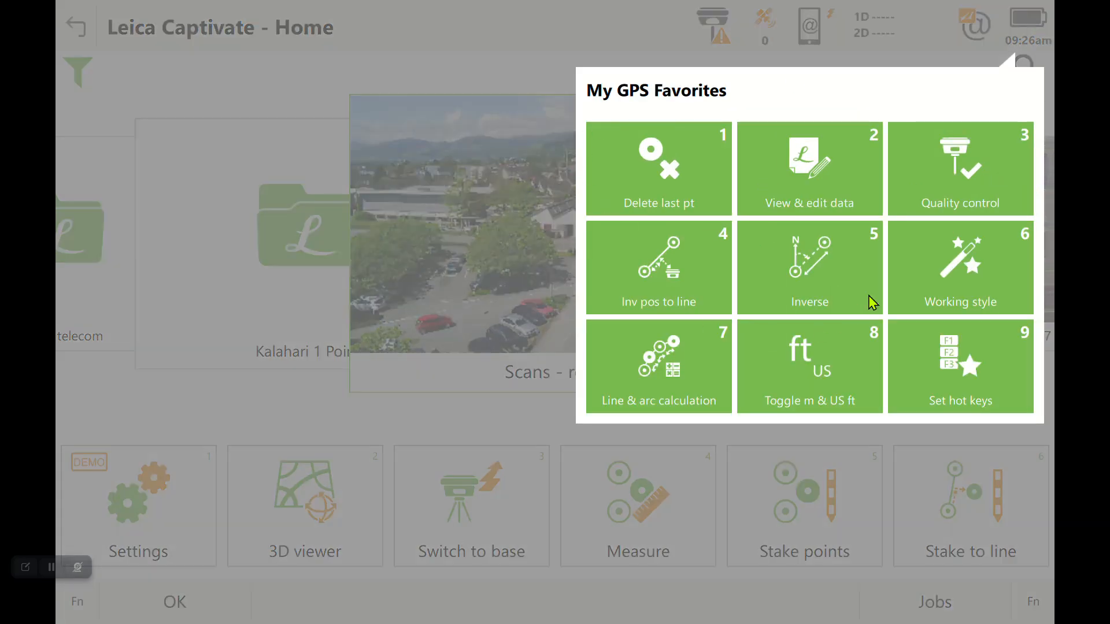
pyautogui.click(960, 168)
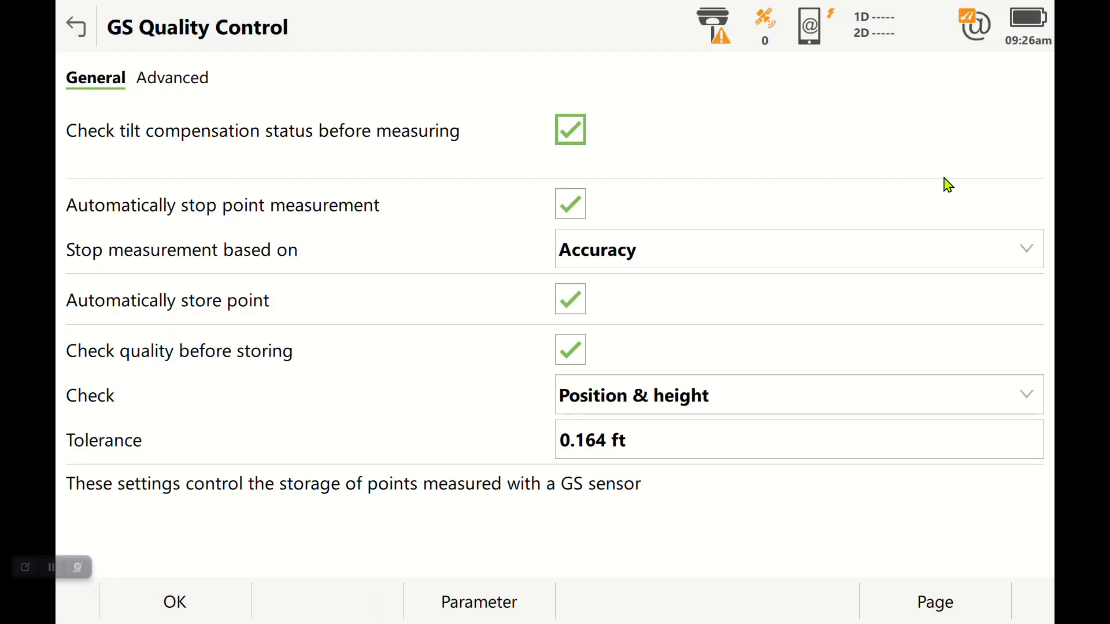
pyautogui.moveTo(415, 160)
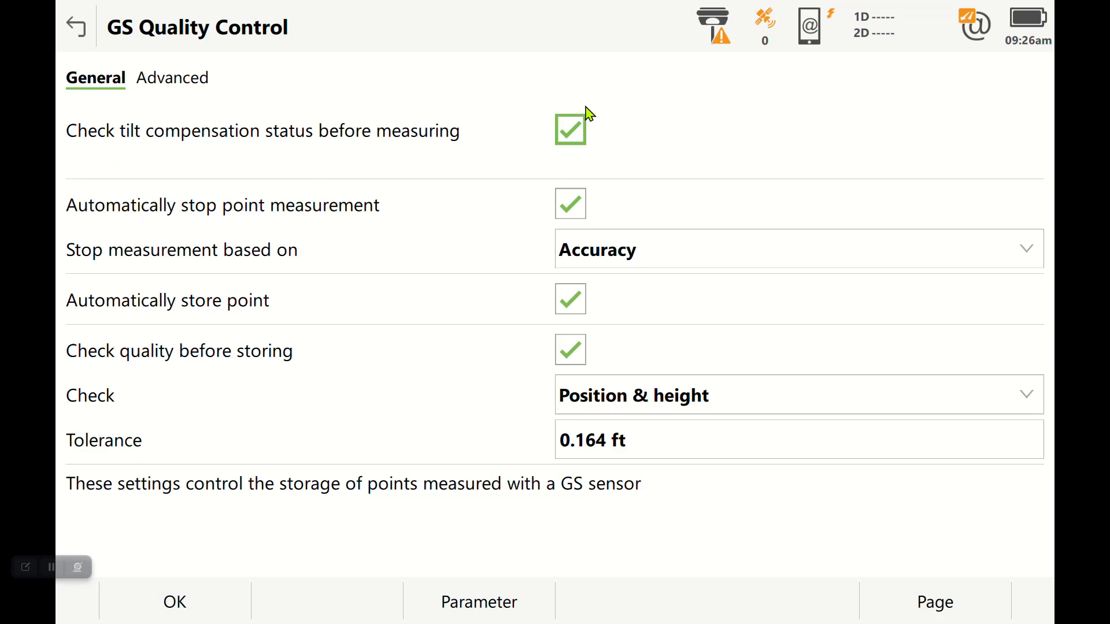
pyautogui.moveTo(250, 220)
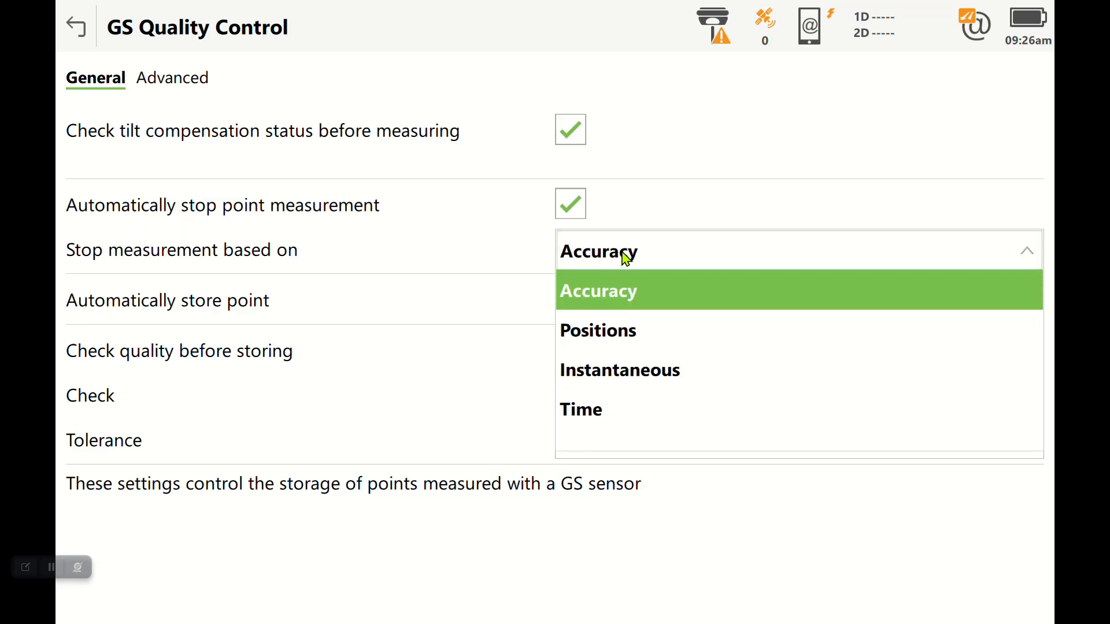
# Step: Try Accuracy and Instantaneous, then base the stop on Time with 30 sec at point
pyautogui.click(599, 291)
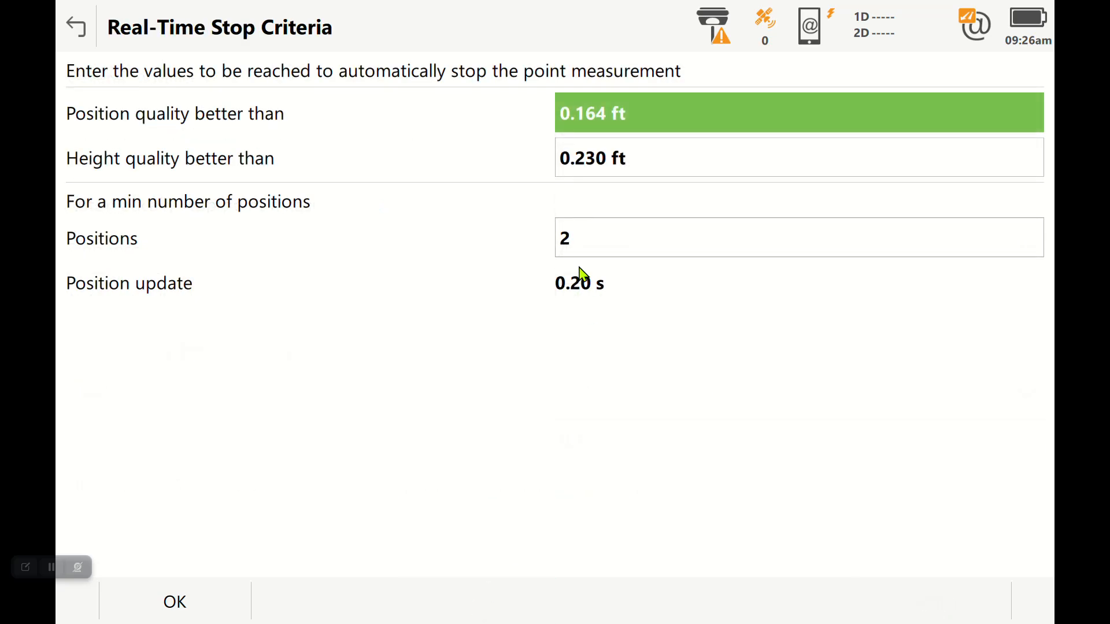
pyautogui.moveTo(607, 135)
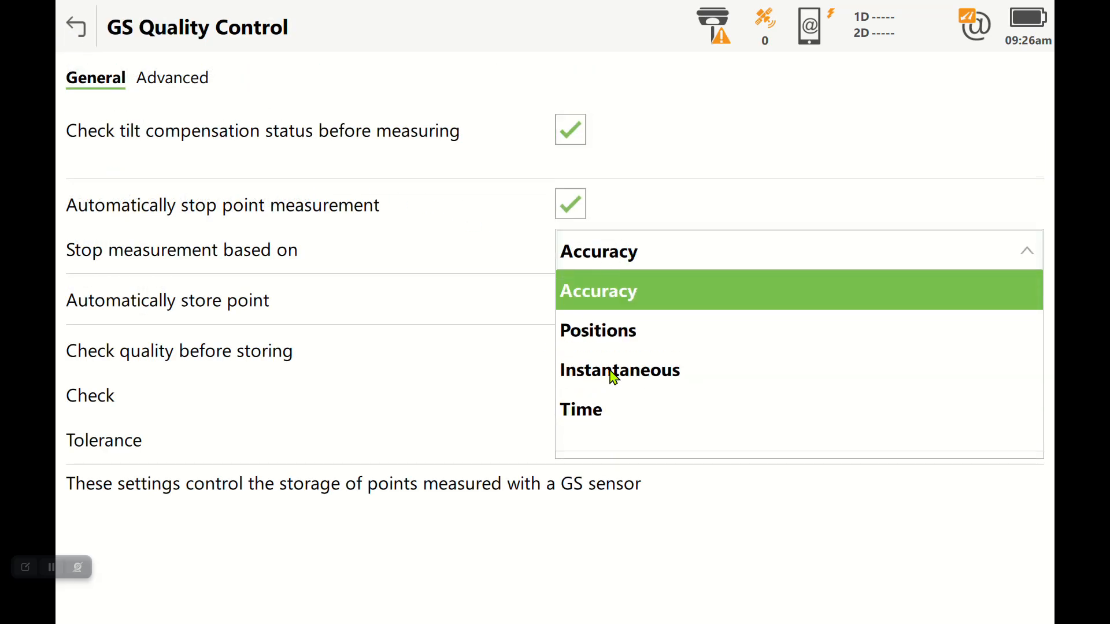
pyautogui.click(620, 370)
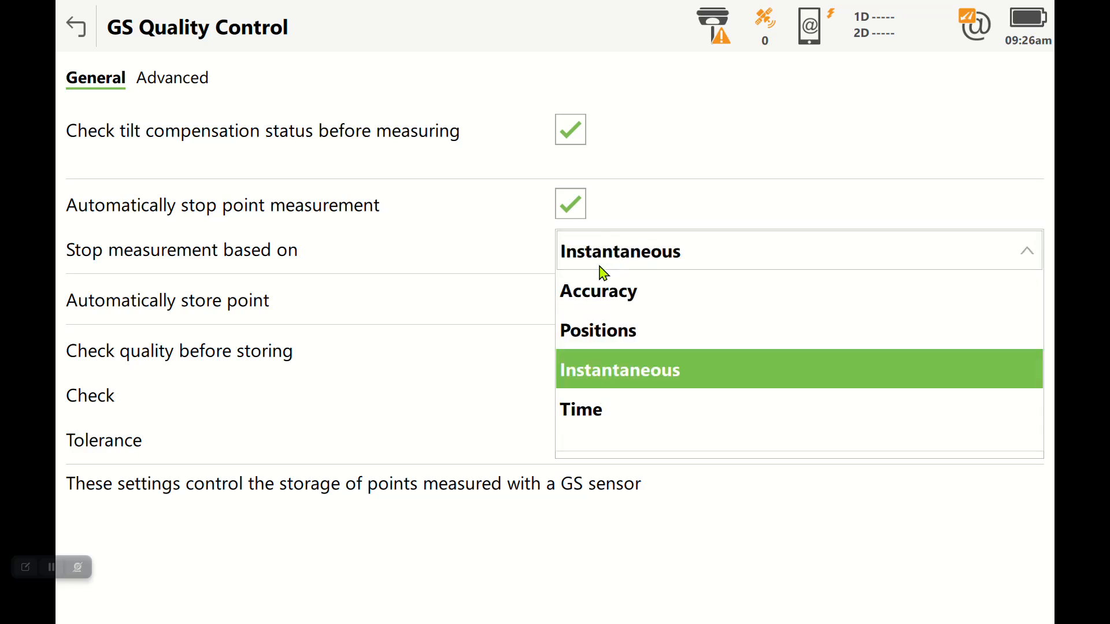
pyautogui.click(580, 409)
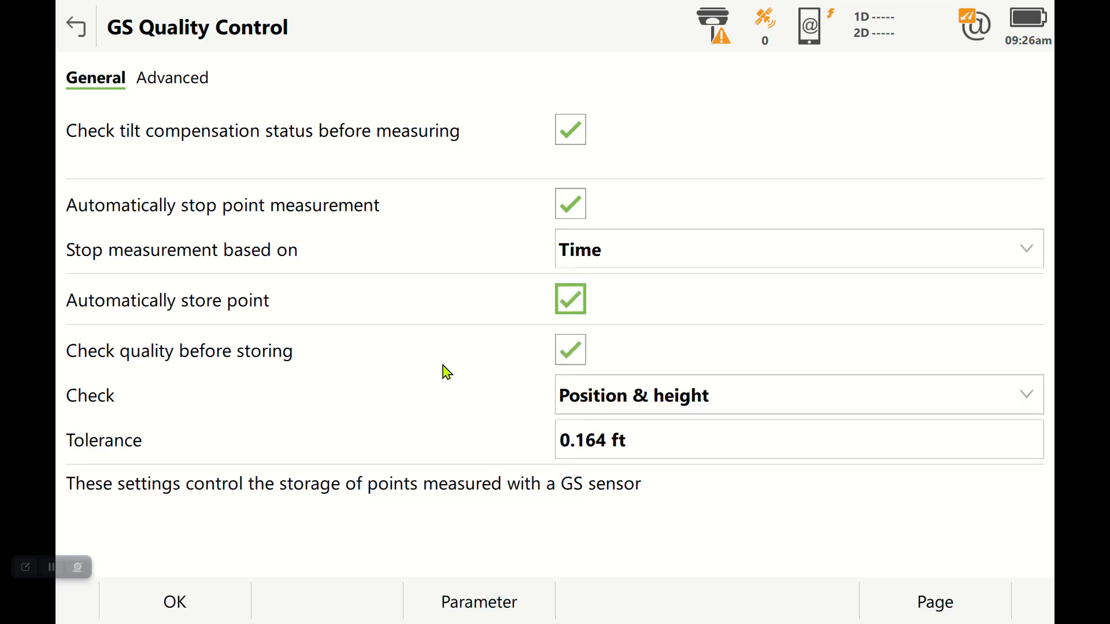
pyautogui.moveTo(282, 102)
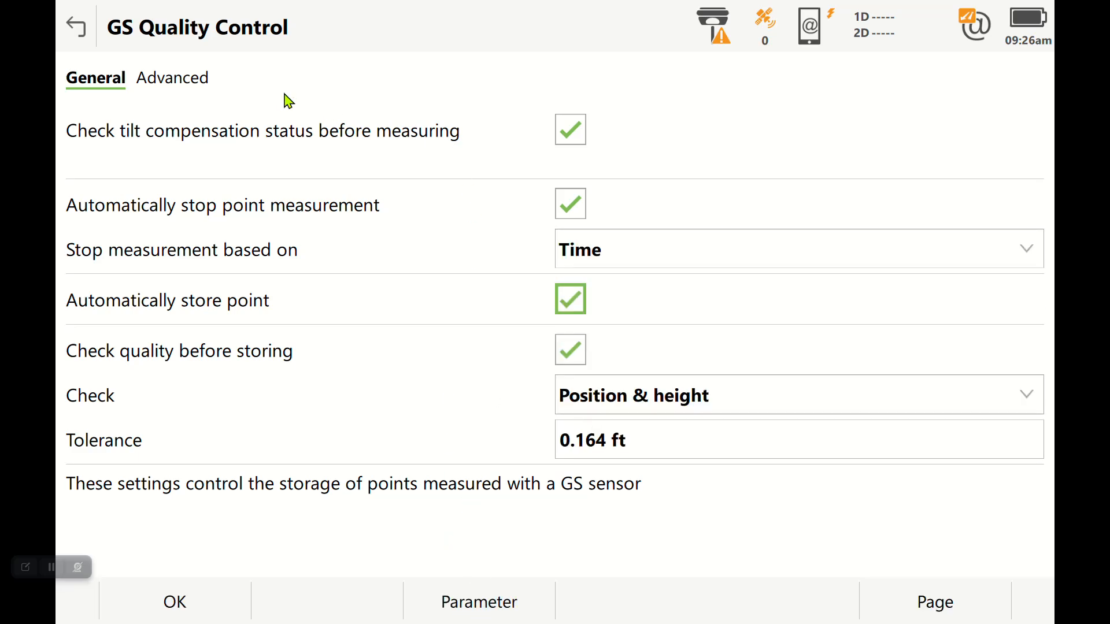
pyautogui.moveTo(382, 174)
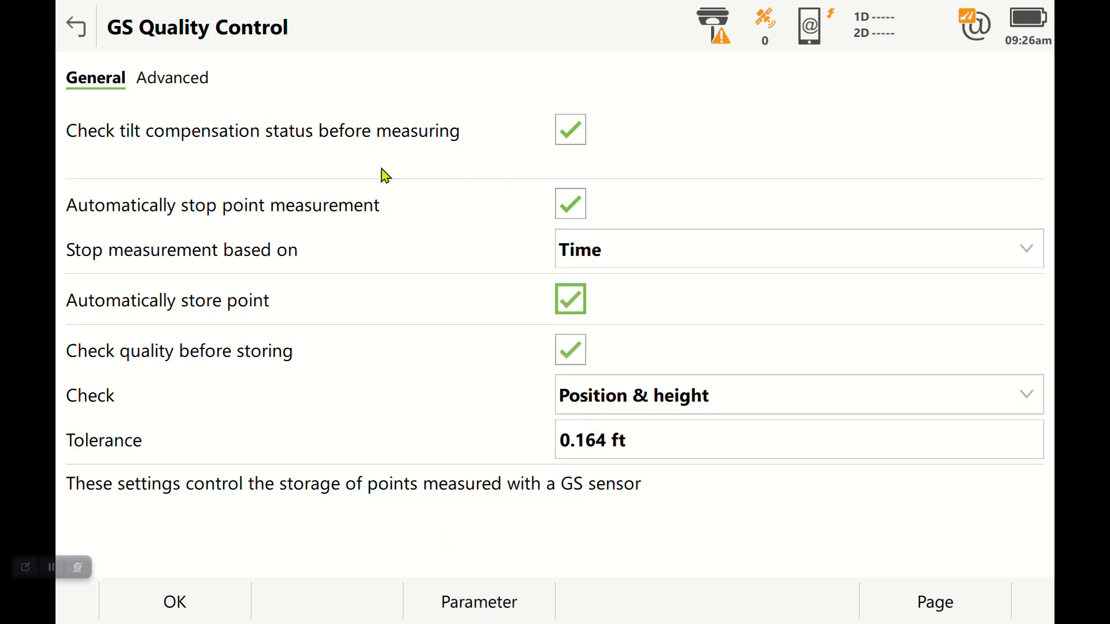
pyautogui.moveTo(535, 457)
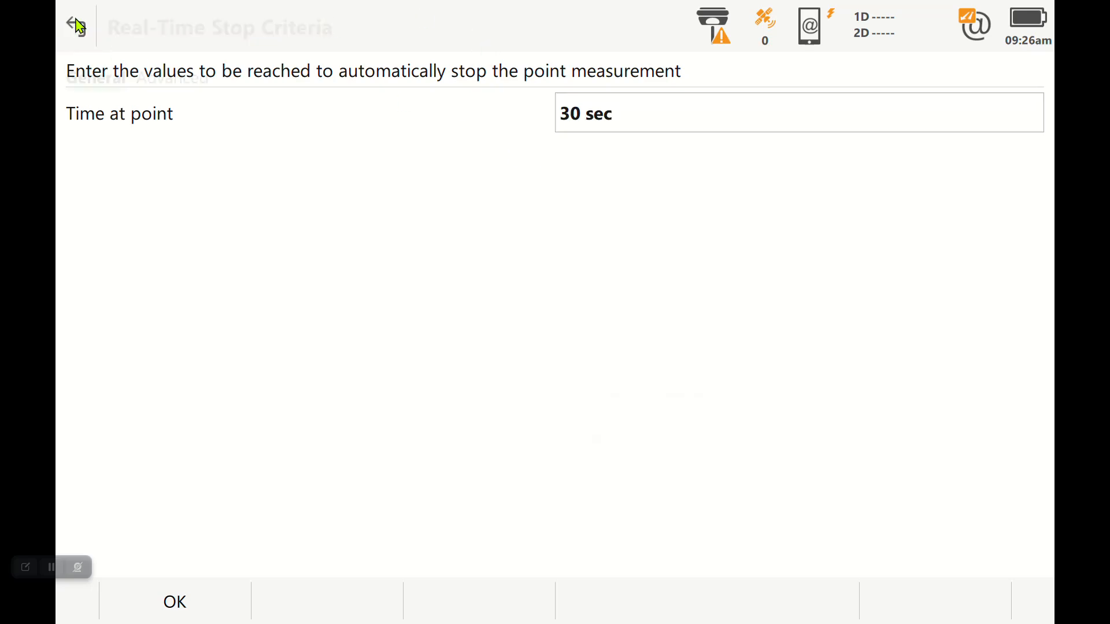
pyautogui.click(74, 25)
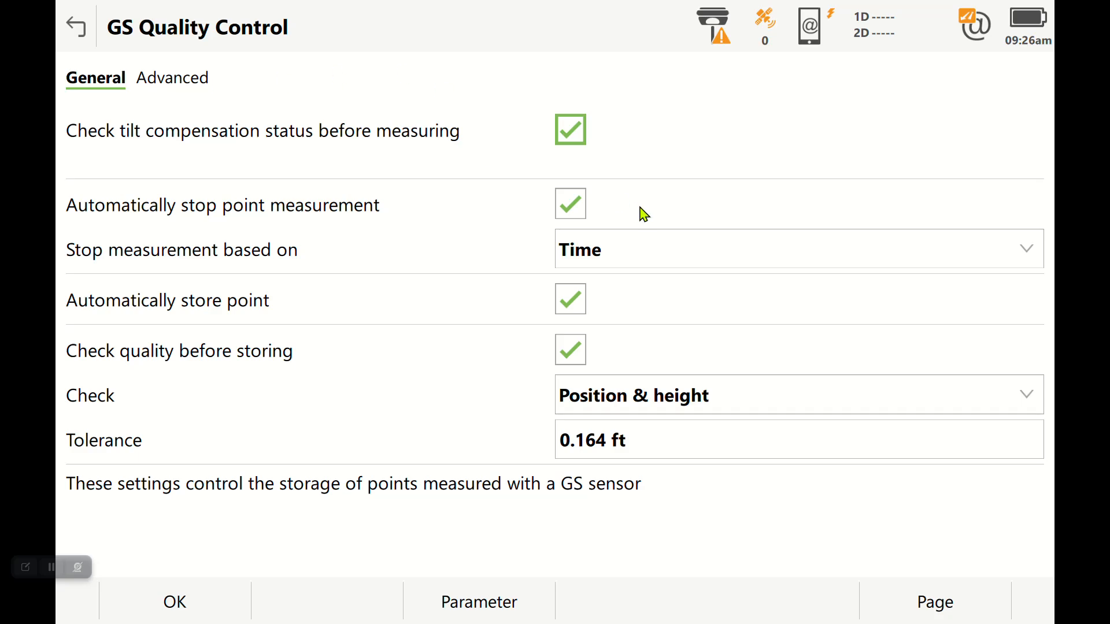
# Step: Switch the stop basis to Positions (180) and uncheck the tilt compensation status check
pyautogui.click(798, 250)
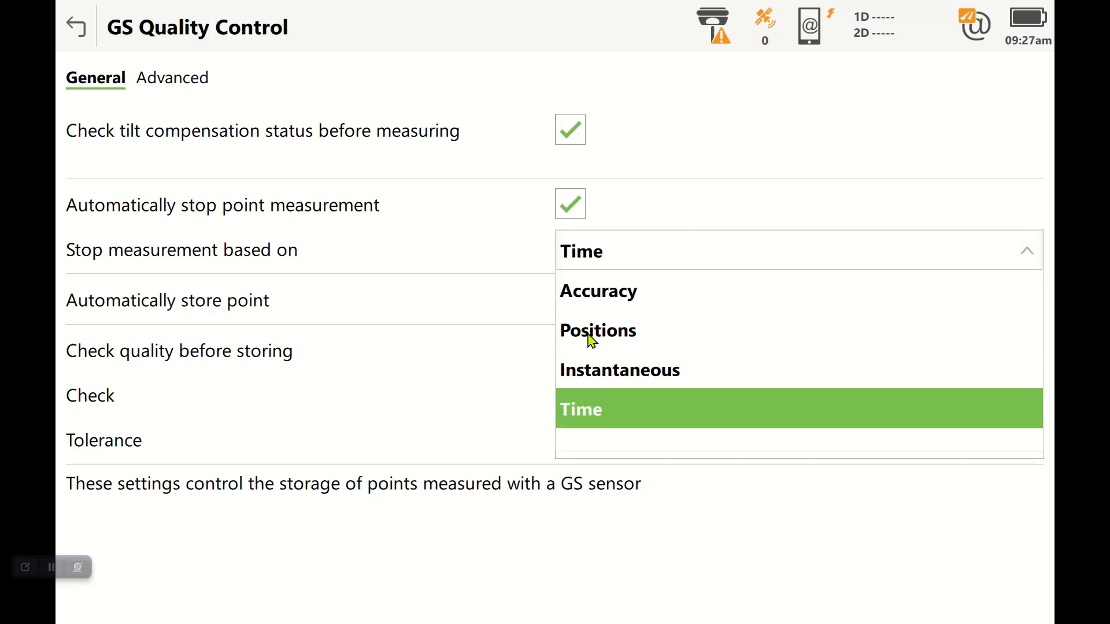
pyautogui.click(597, 331)
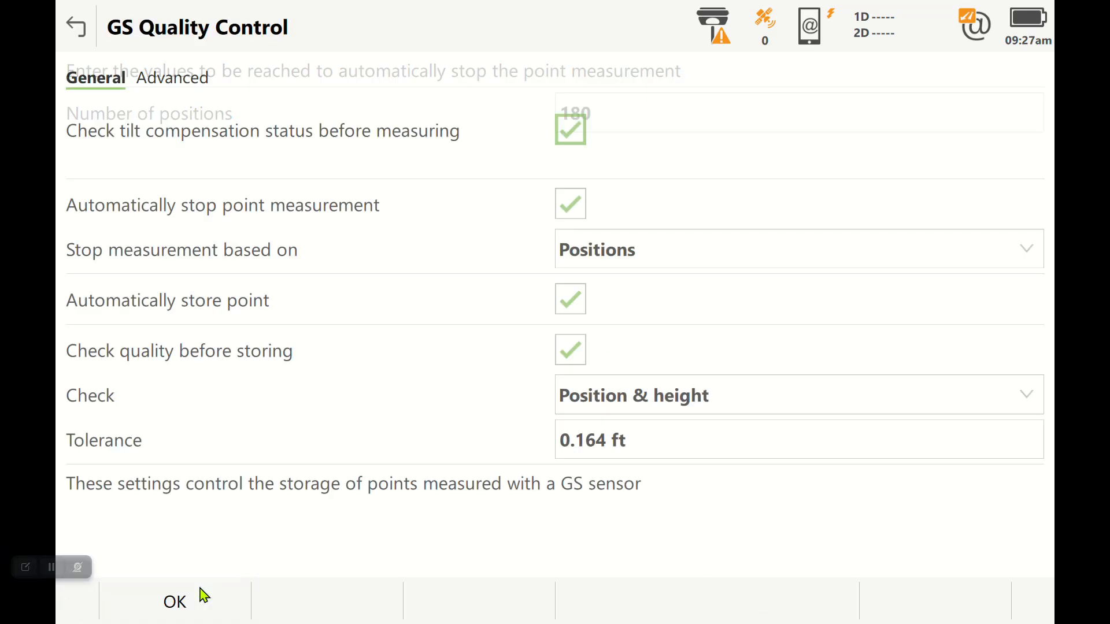
pyautogui.click(570, 130)
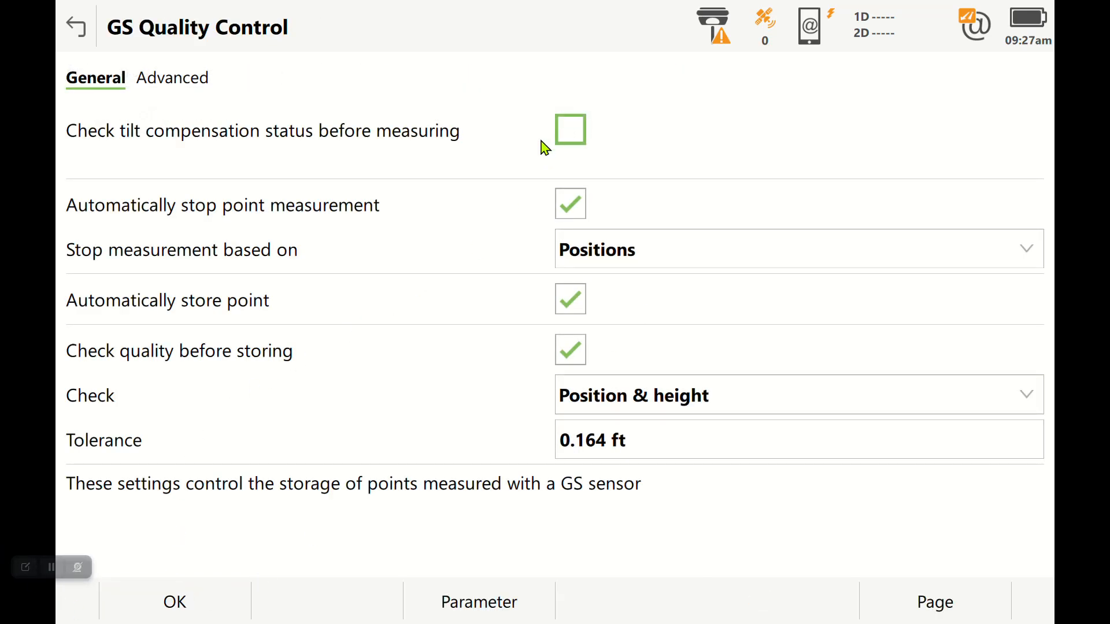
pyautogui.moveTo(474, 202)
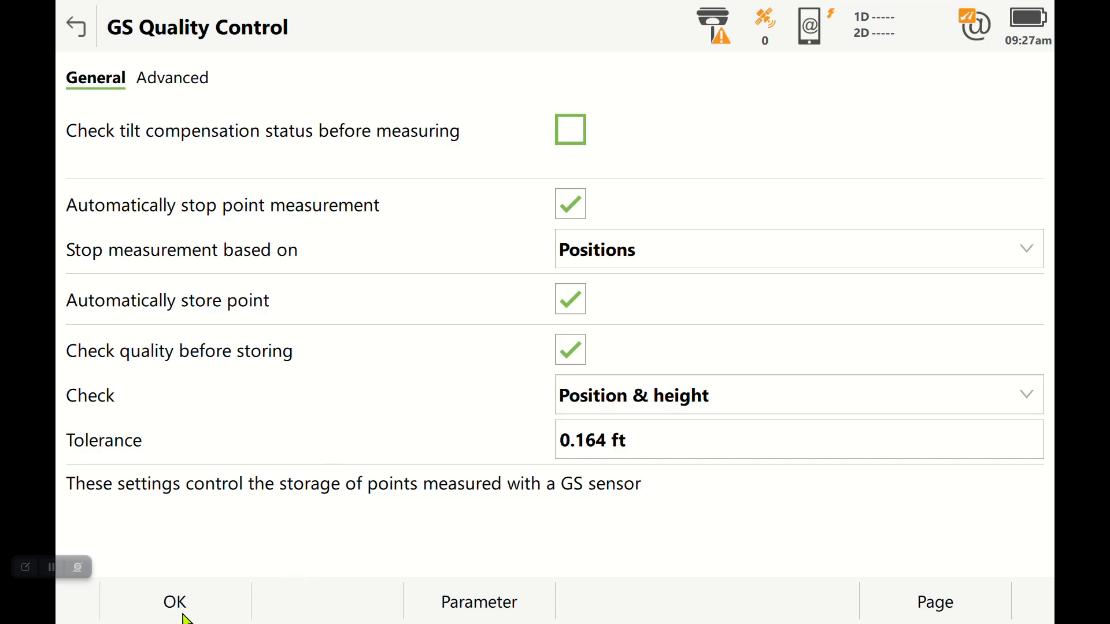
# Step: Save and reopen GS Quality Control, then view the Real-Time Stop Criteria showing 30 sec
pyautogui.click(174, 617)
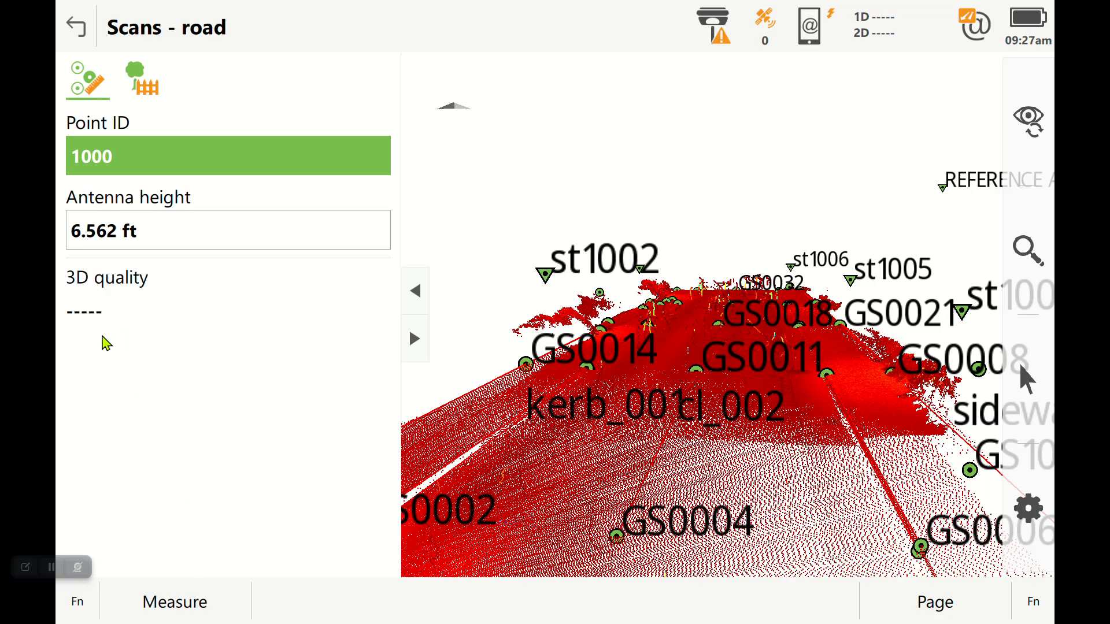
pyautogui.moveTo(1026, 18)
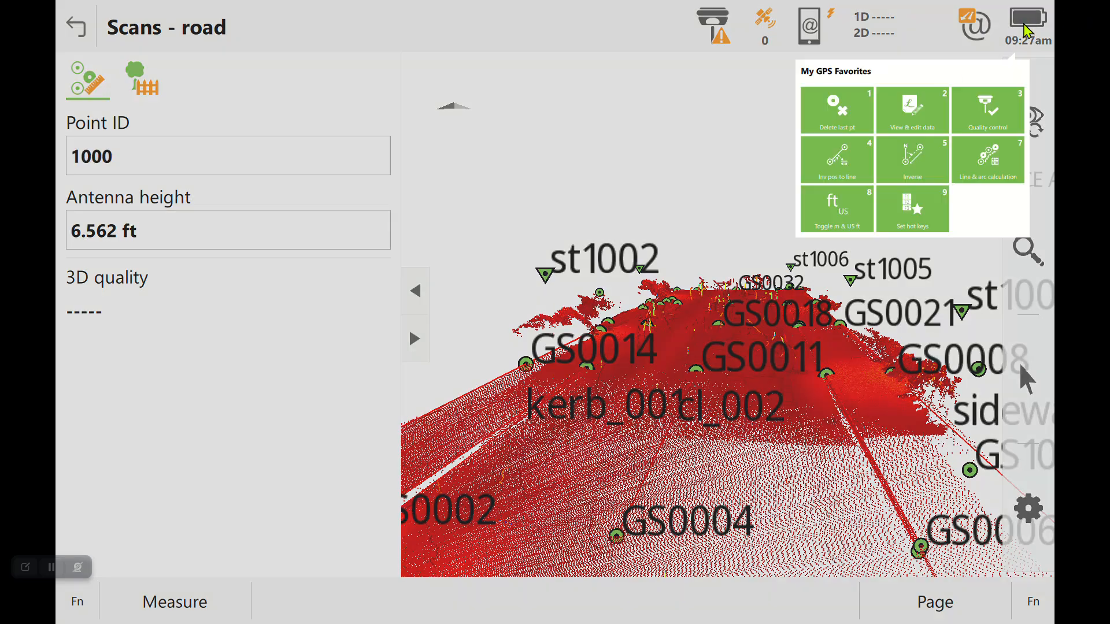
pyautogui.click(988, 110)
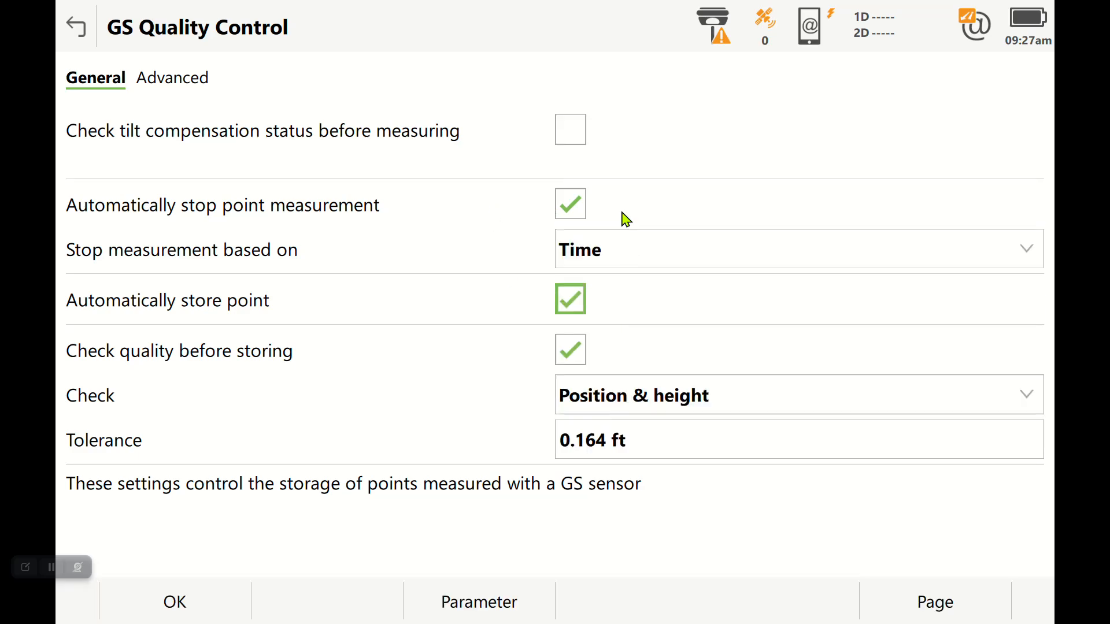
pyautogui.click(570, 130)
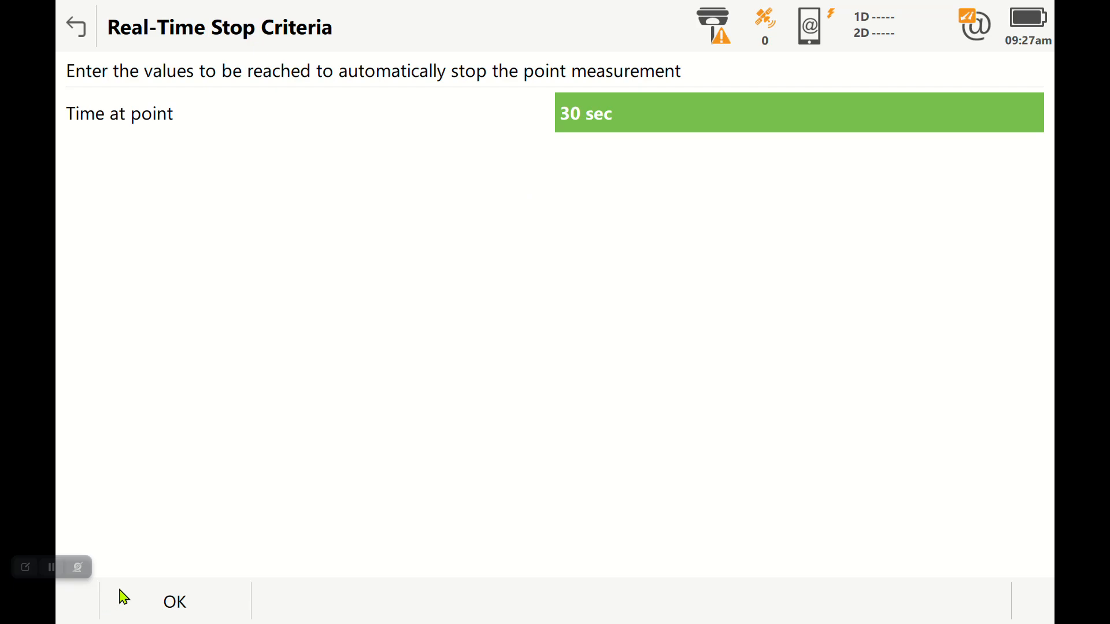
# Step: Accept the stop criteria and cancel the 'No connection to the GS sensor' notice
pyautogui.click(175, 602)
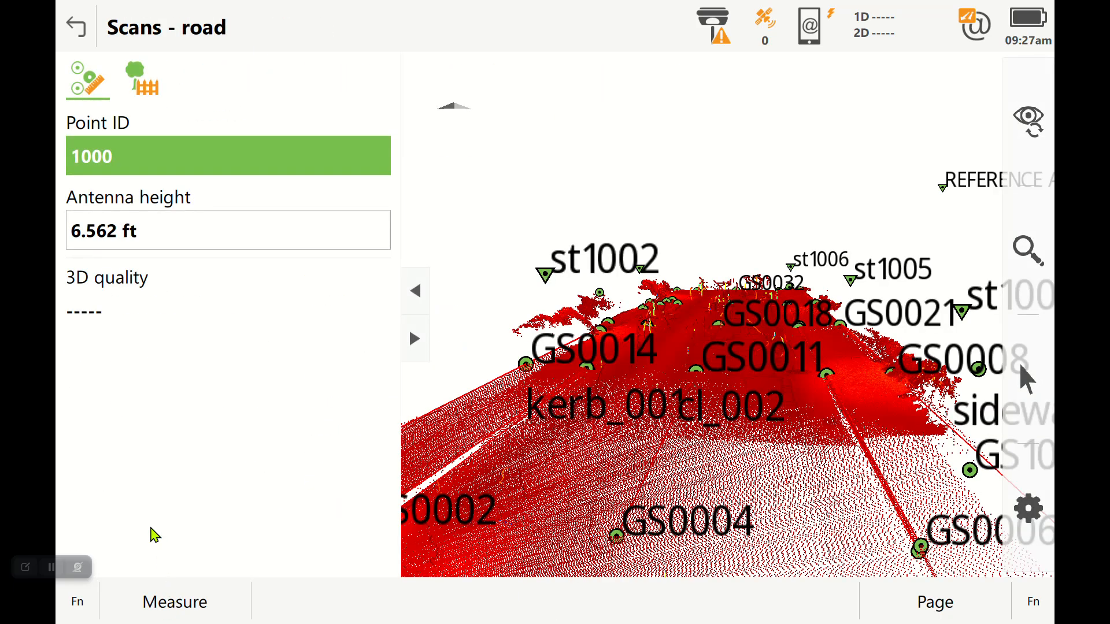
pyautogui.moveTo(112, 389)
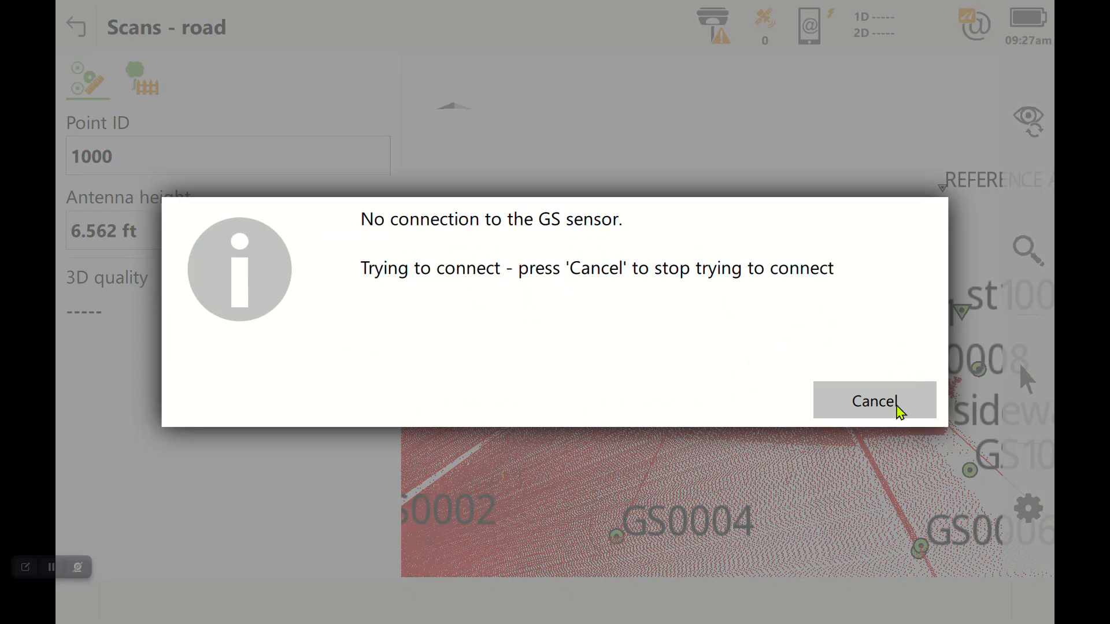
pyautogui.click(876, 402)
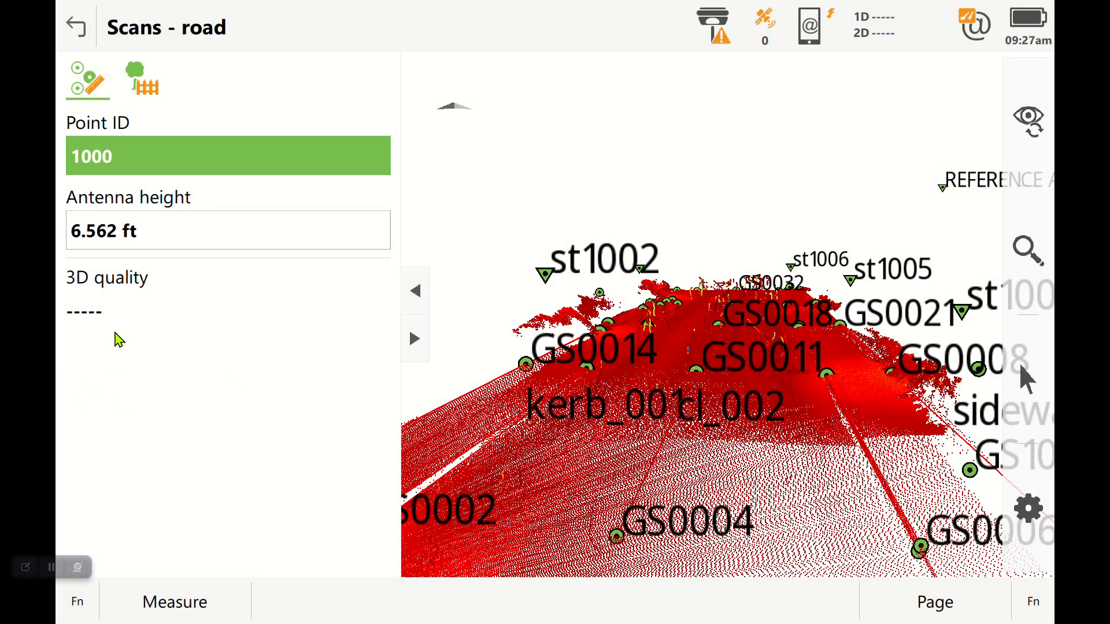
pyautogui.moveTo(103, 300)
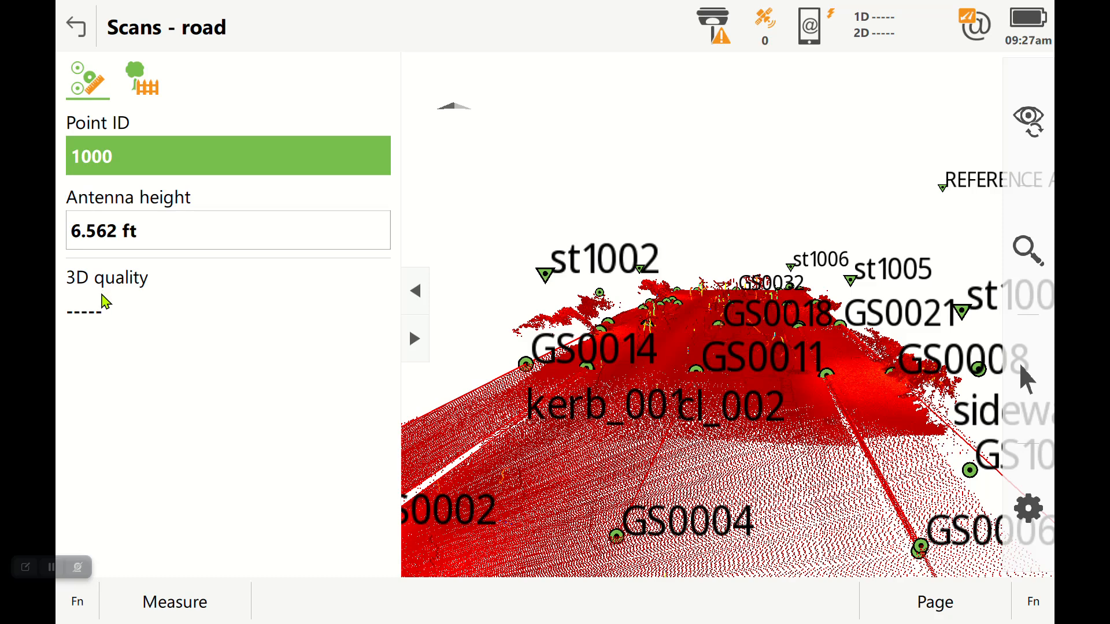
pyautogui.moveTo(114, 434)
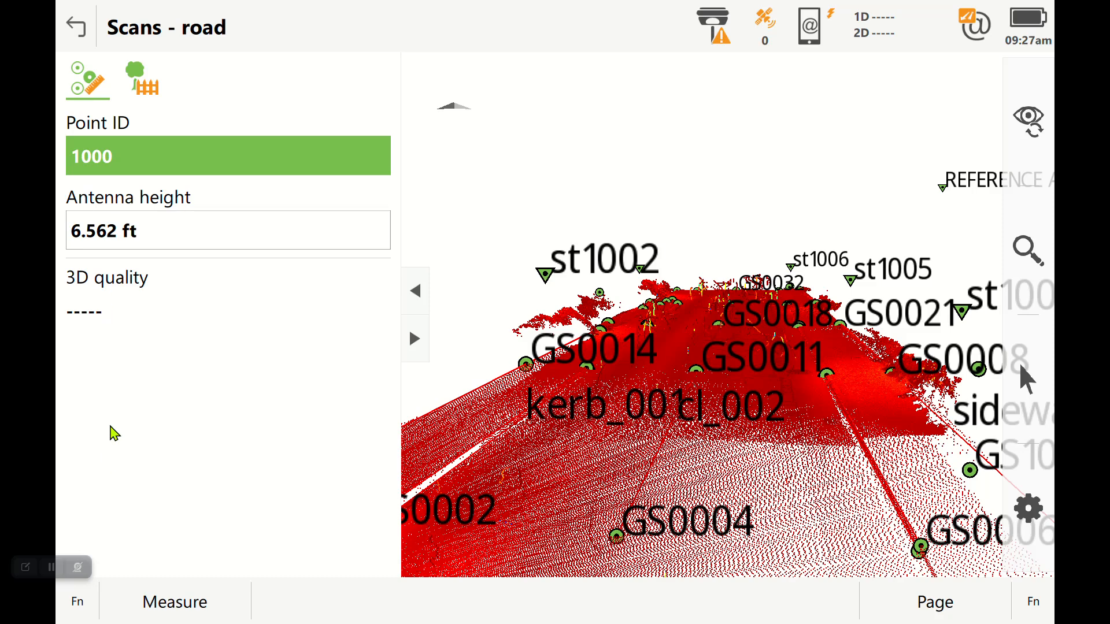
pyautogui.moveTo(87, 379)
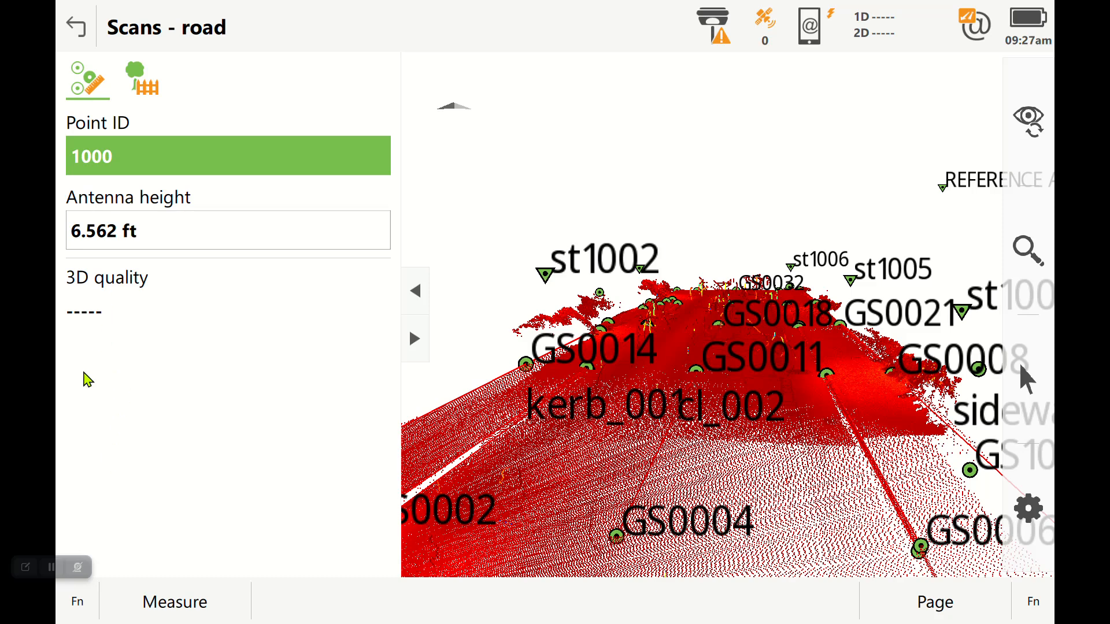
pyautogui.moveTo(39, 70)
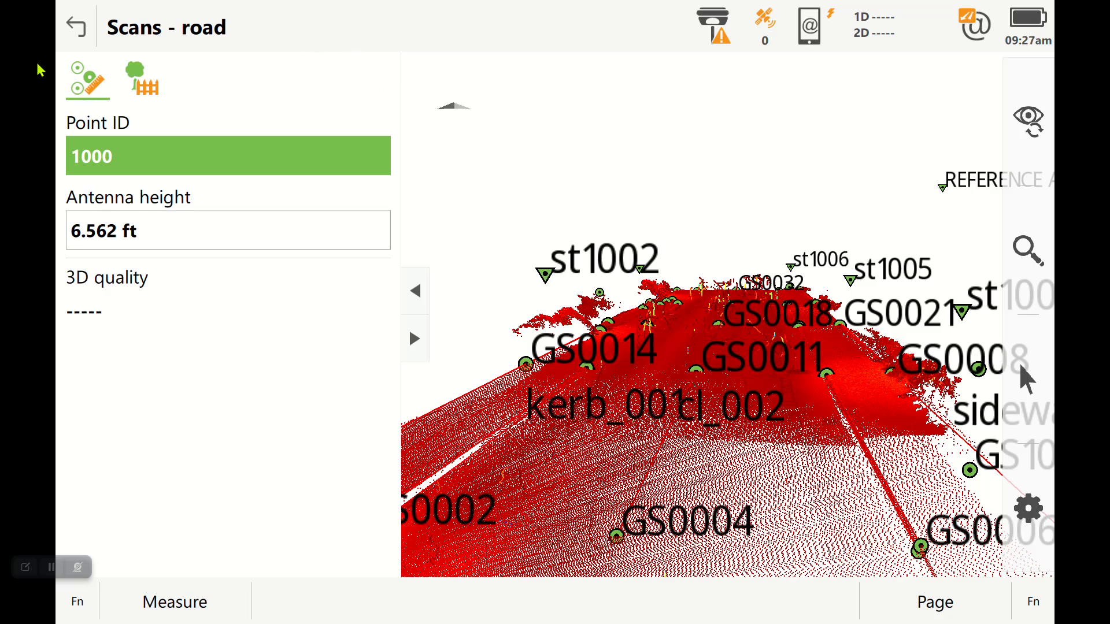
# Step: Leave the Scans - road measuring screen and return to Home
pyautogui.click(77, 24)
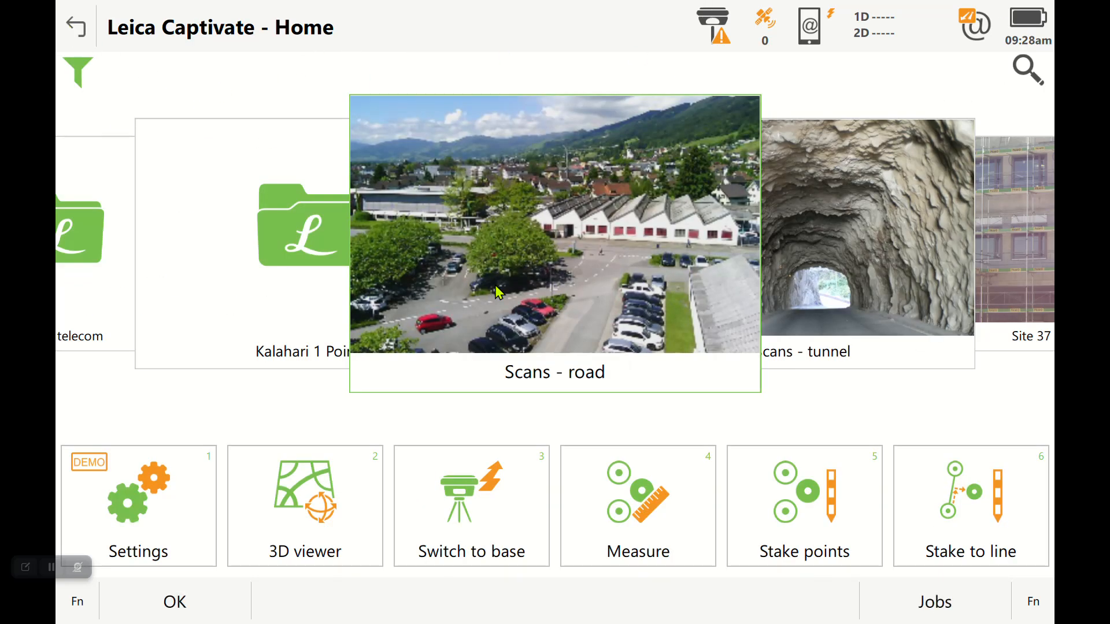
pyautogui.moveTo(559, 420)
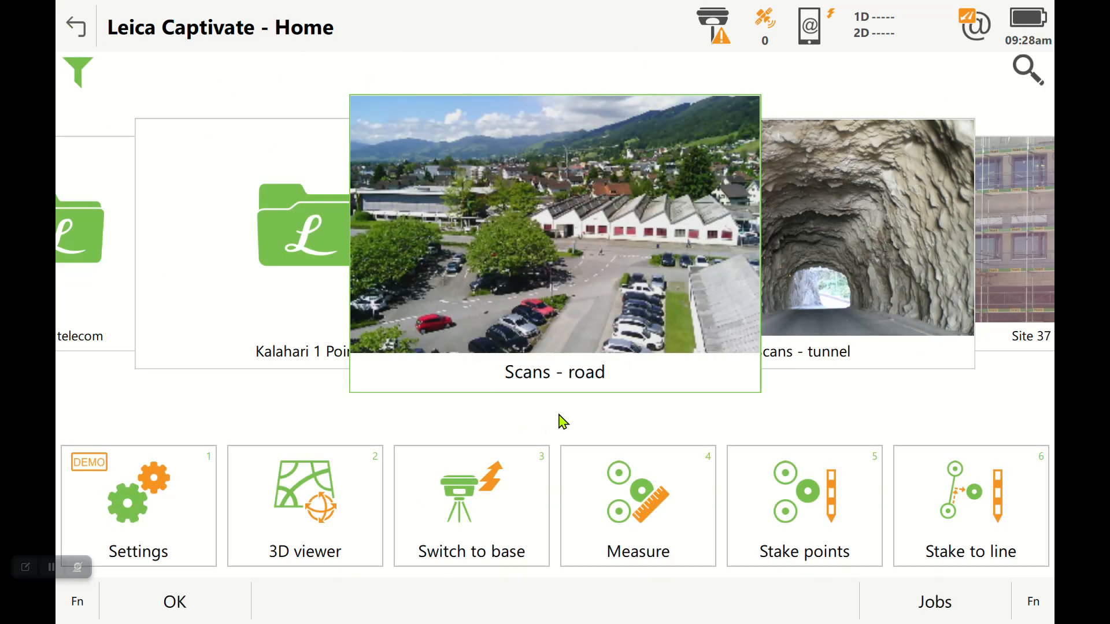
pyautogui.moveTo(1079, 16)
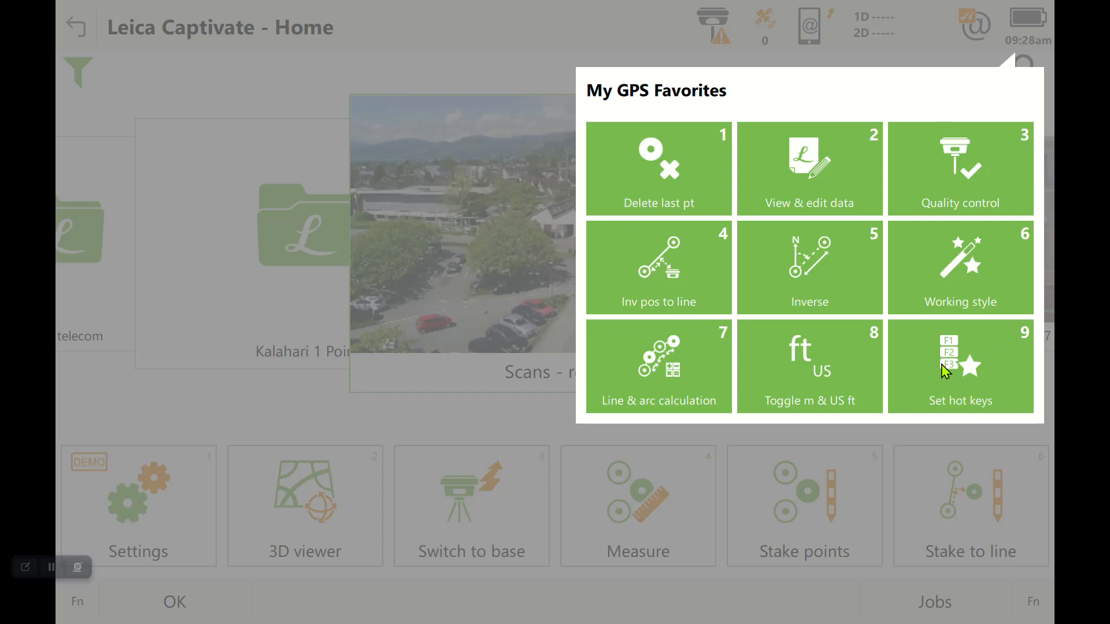
pyautogui.moveTo(911, 370)
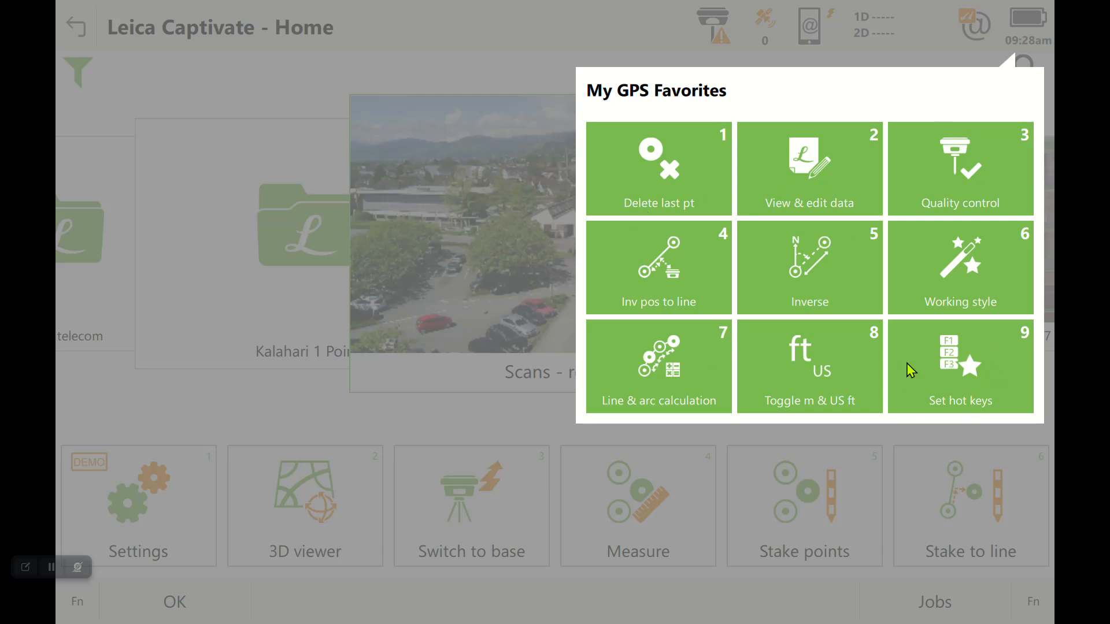
# Step: Open Set hot keys from My GPS Favorites and show the GS favorites tab
pyautogui.click(961, 366)
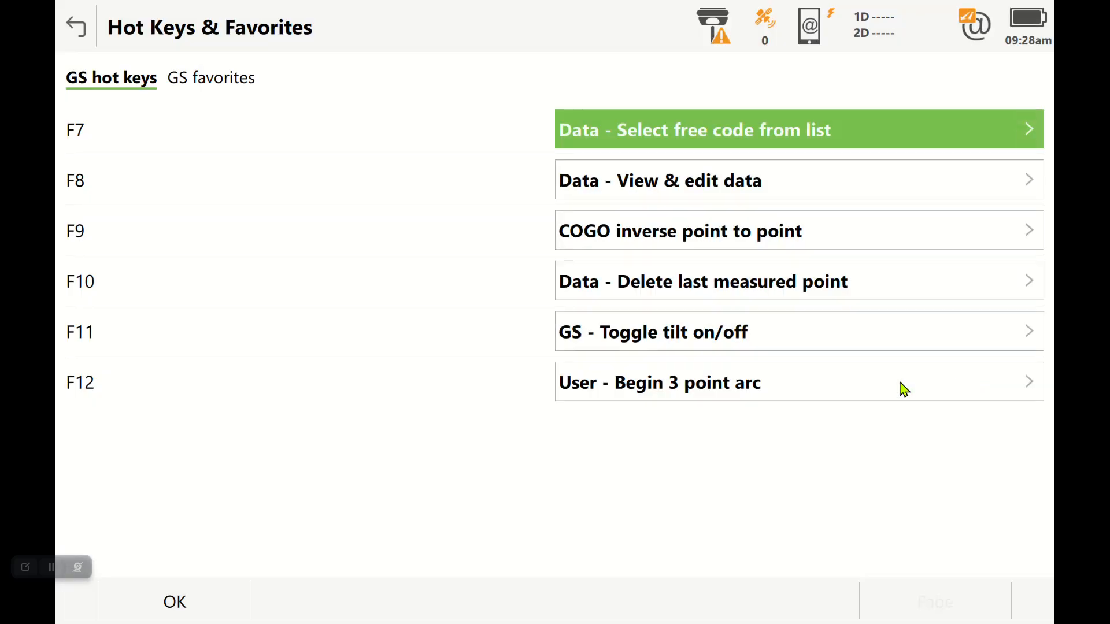
pyautogui.click(210, 78)
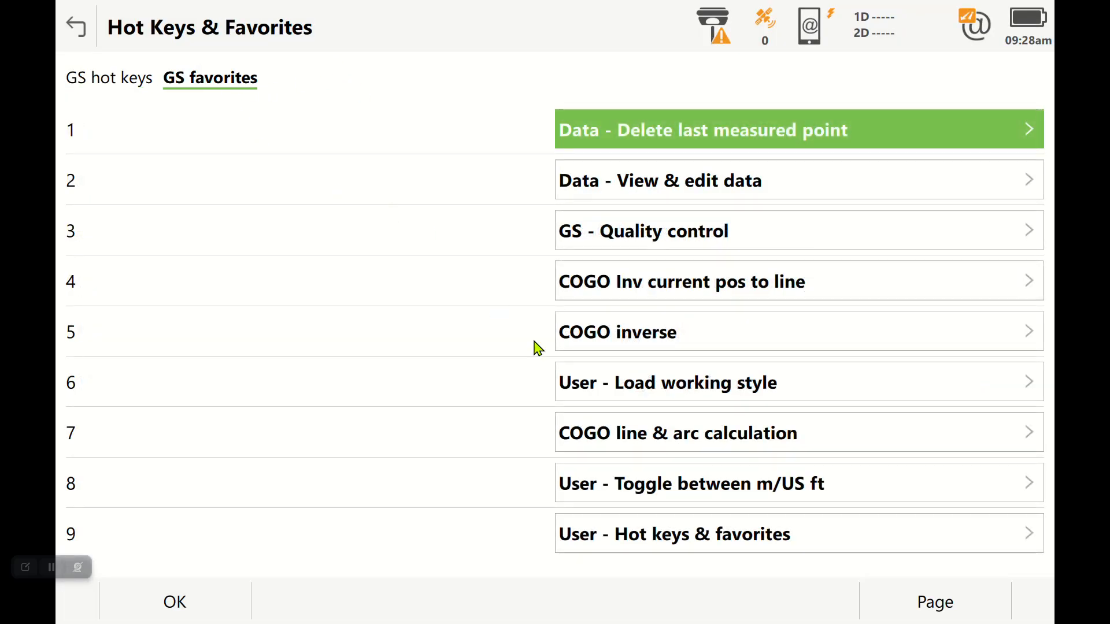
pyautogui.moveTo(722, 547)
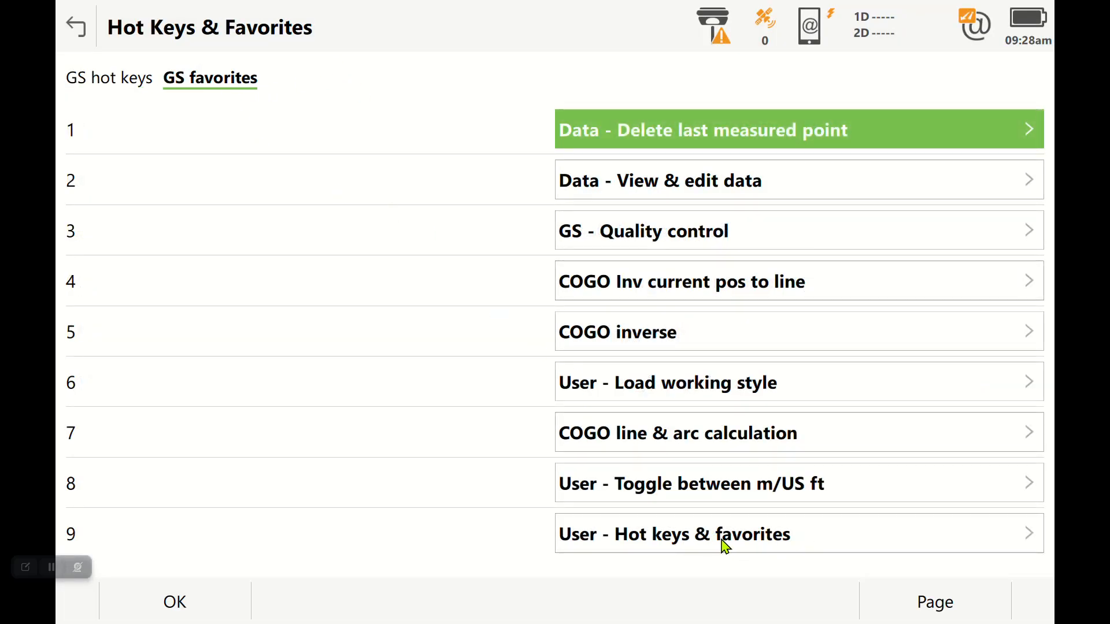
pyautogui.moveTo(698, 126)
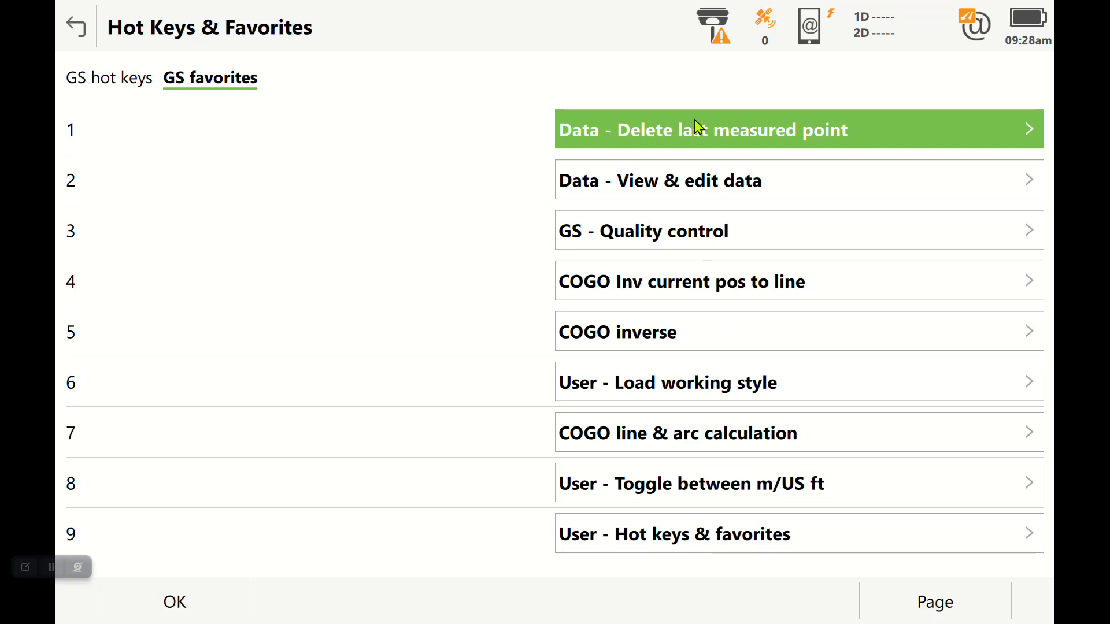
pyautogui.moveTo(656, 266)
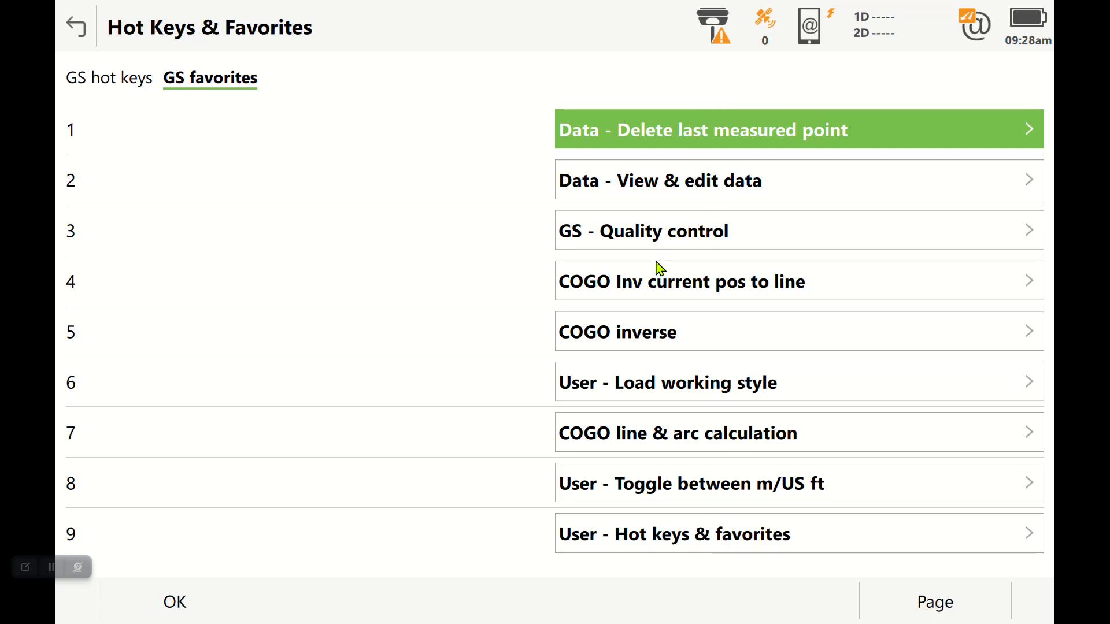
pyautogui.moveTo(617, 131)
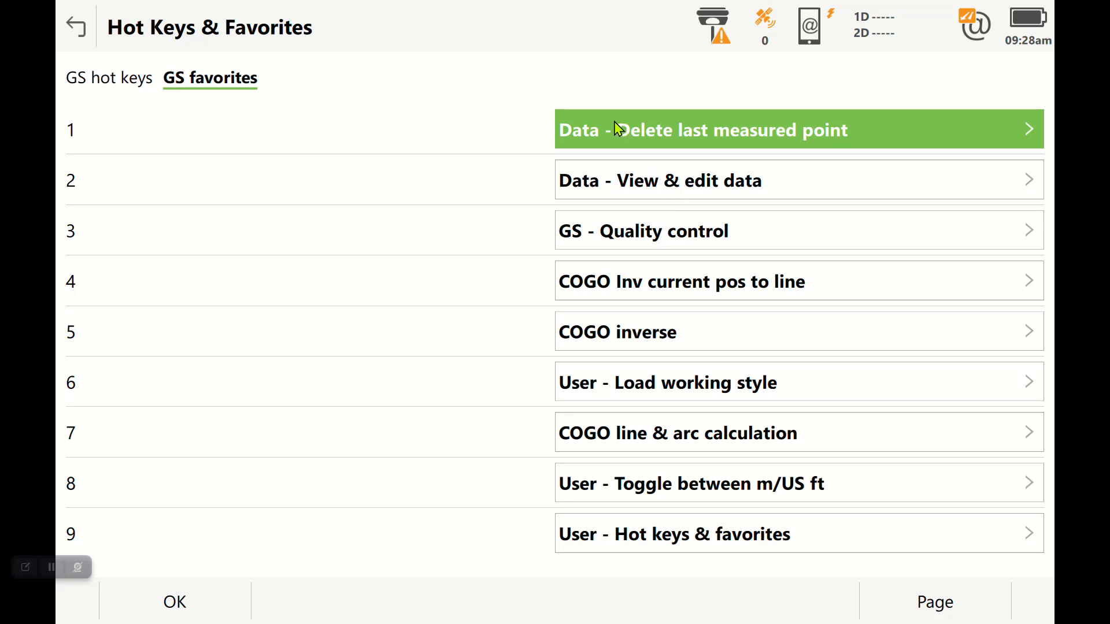
pyautogui.moveTo(636, 316)
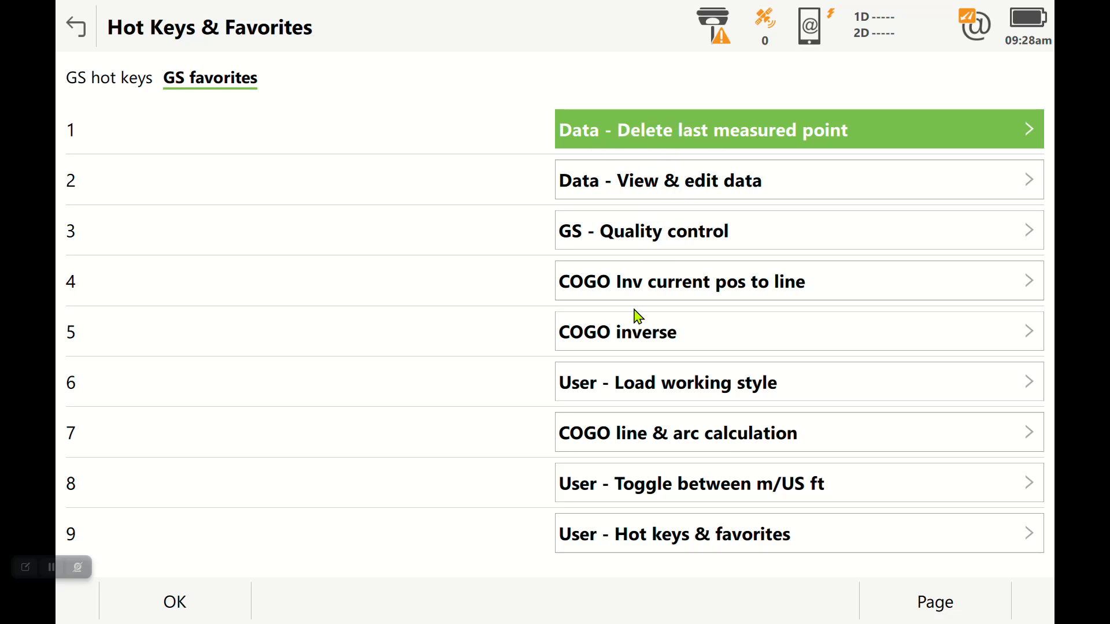
pyautogui.moveTo(631, 396)
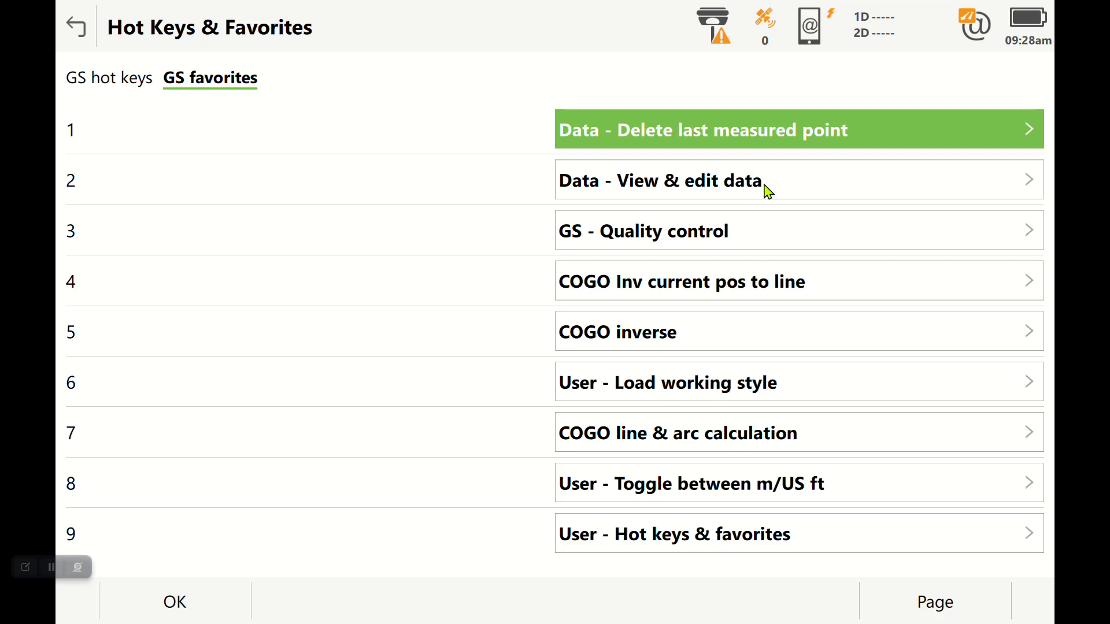
pyautogui.moveTo(434, 116)
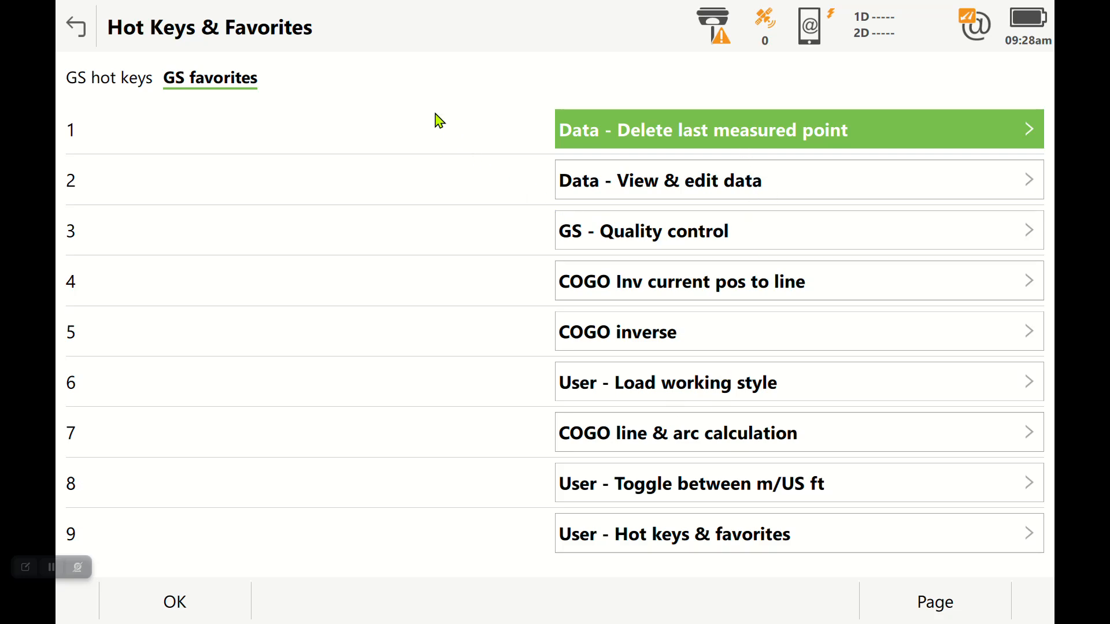
pyautogui.moveTo(396, 165)
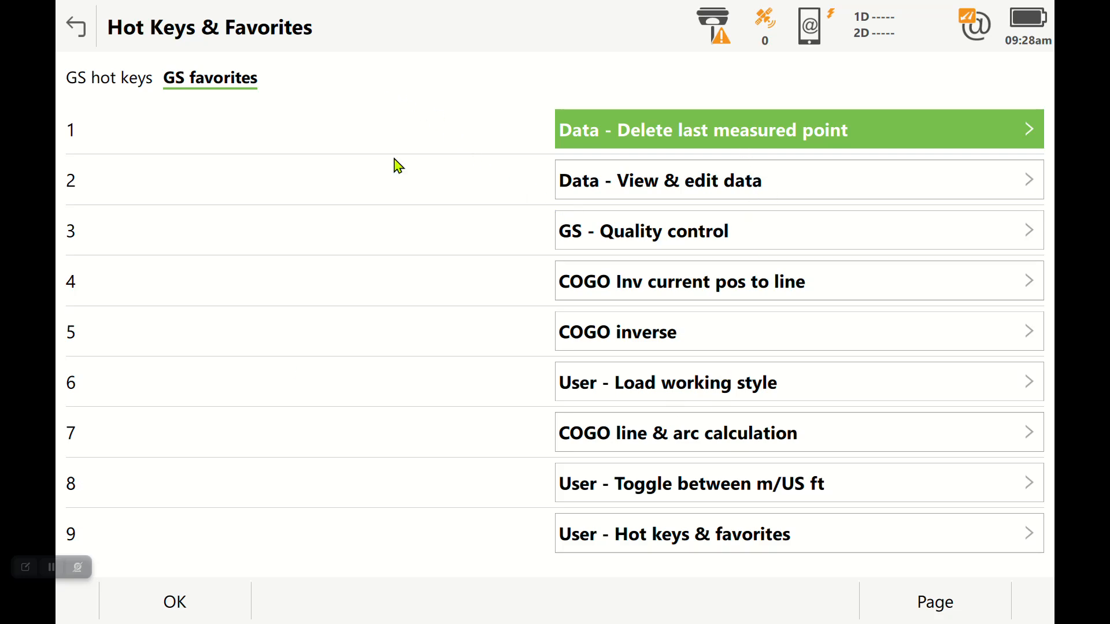